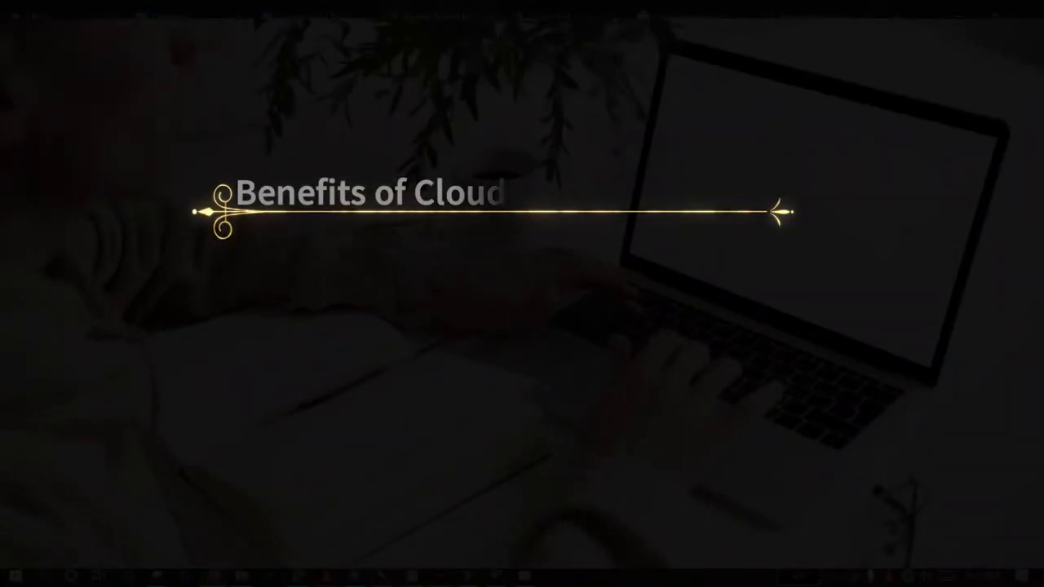
Step: On mega.io, move past the 20 GB free storage banner down to End-to-End Encryption
text(Storage  Spaces)
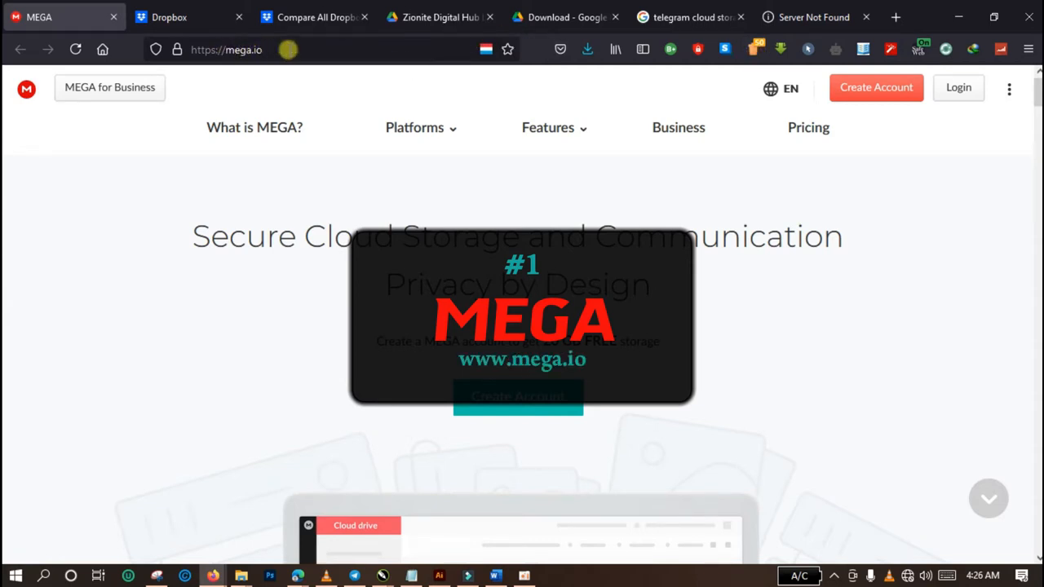
click(226, 50)
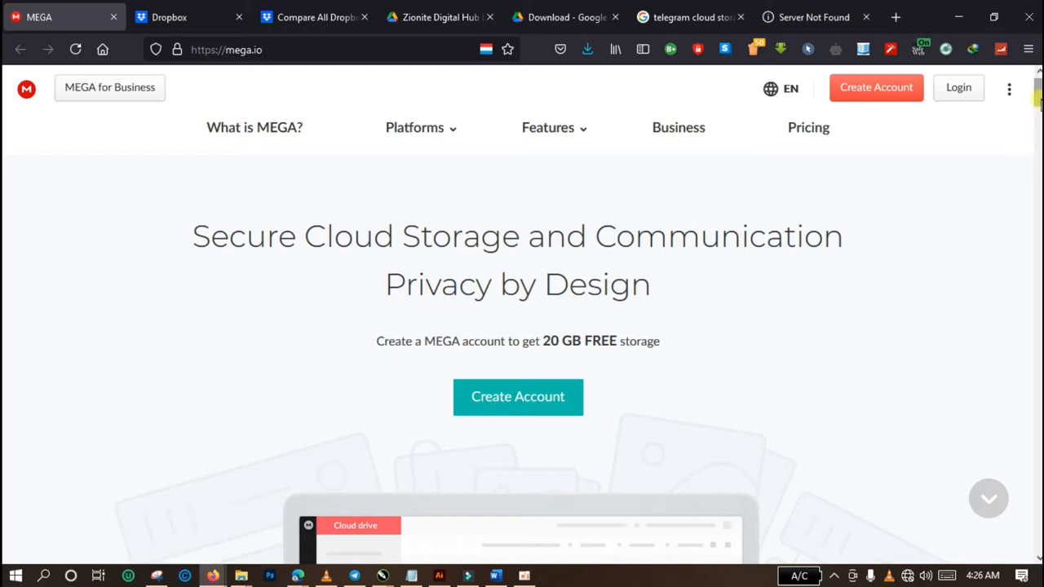
scroll(down, 3)
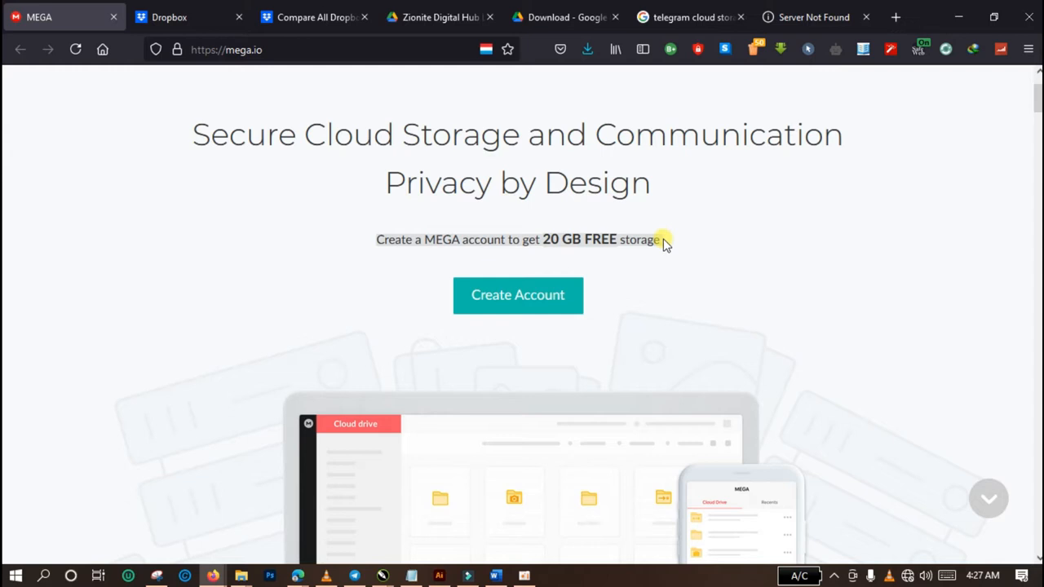
mouse_move(1029, 118)
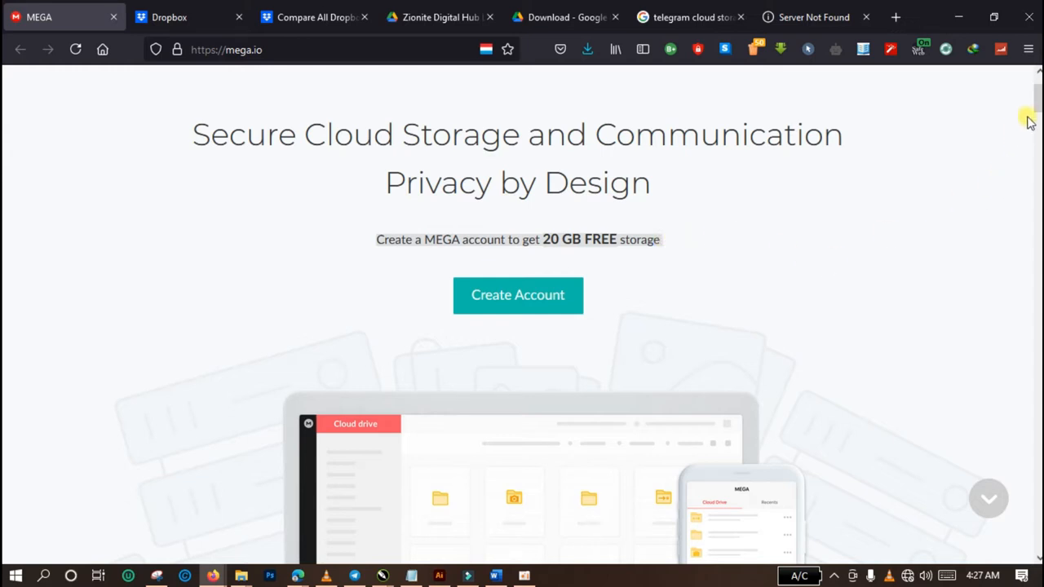
scroll(down, 3)
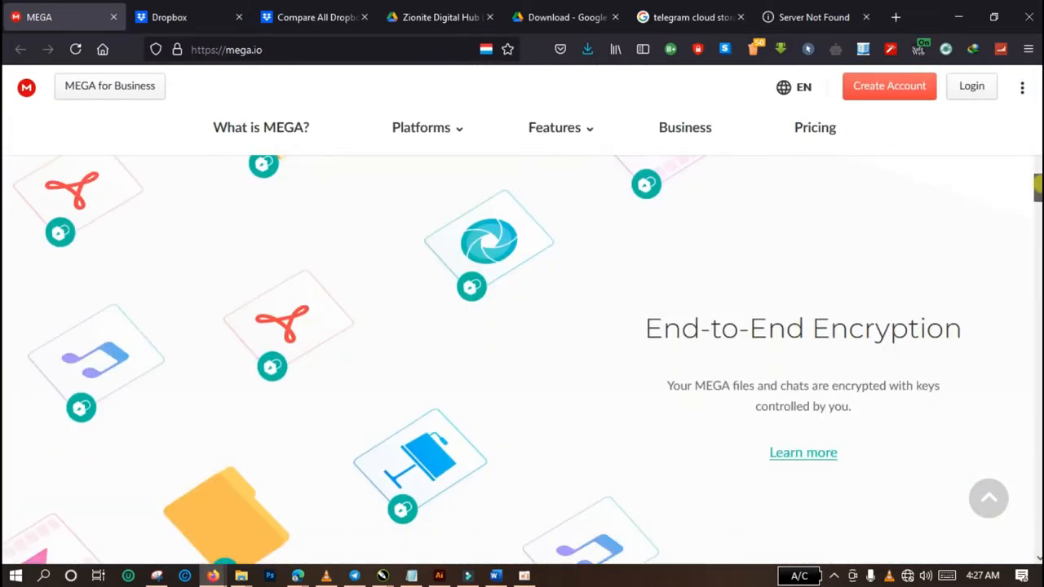
Step: Review MEGA's 1.56 € per TB versus 4.90 € Dropbox/Google Drive comparison, then continue to device software
scroll(down, 3)
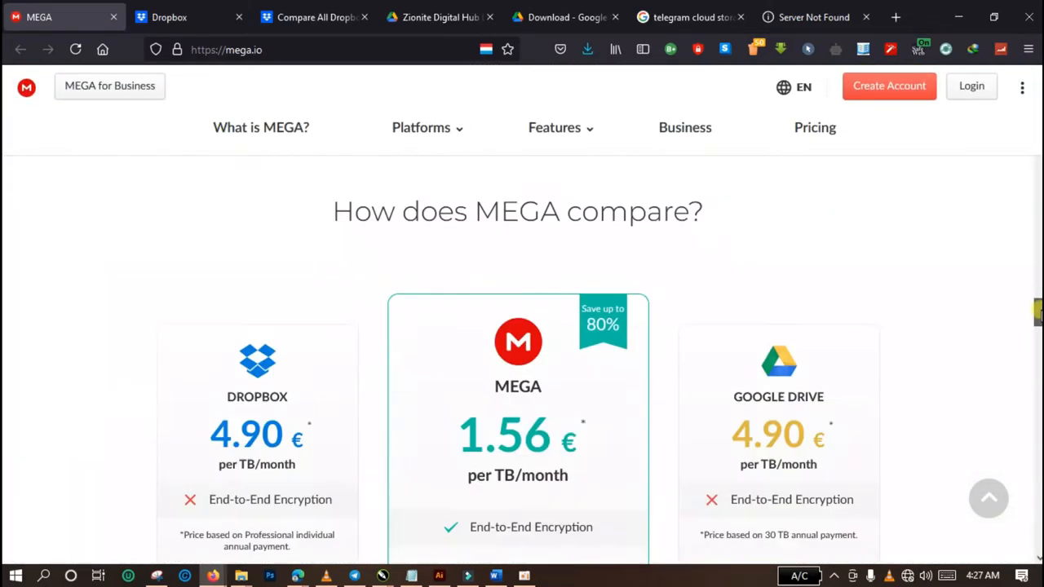
scroll(down, 3)
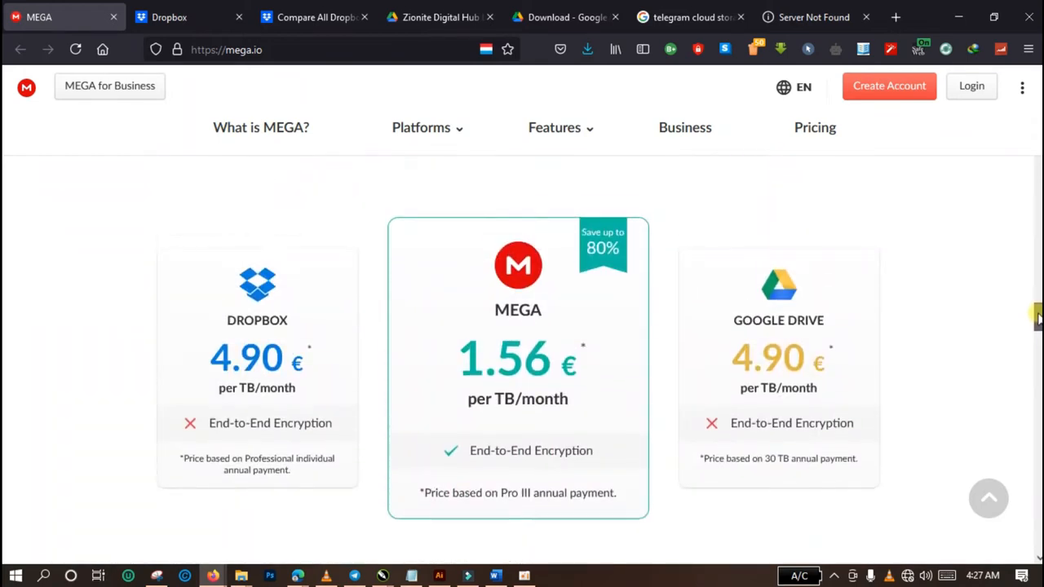
scroll(down, 3)
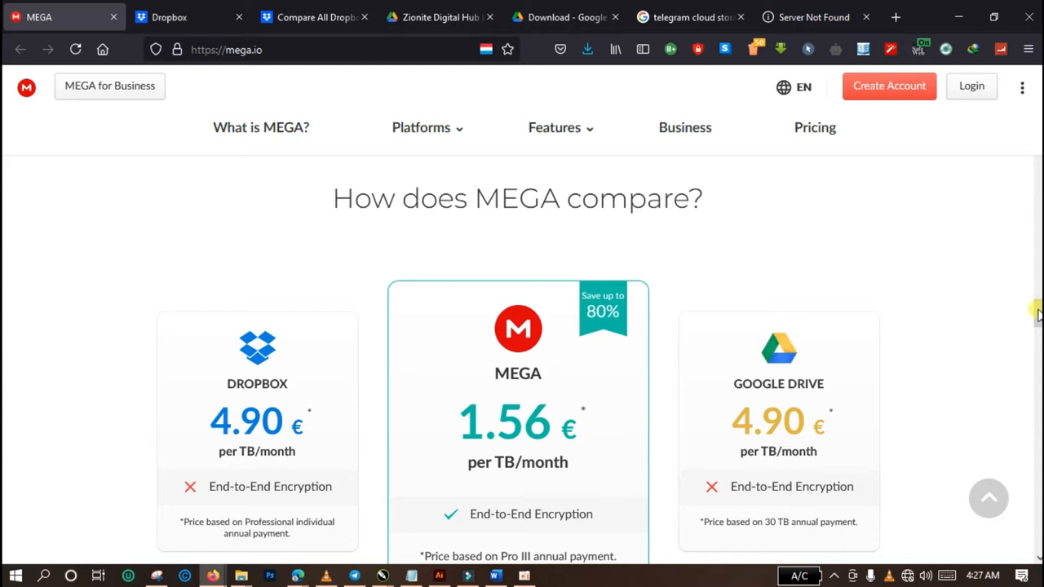
scroll(down, 3)
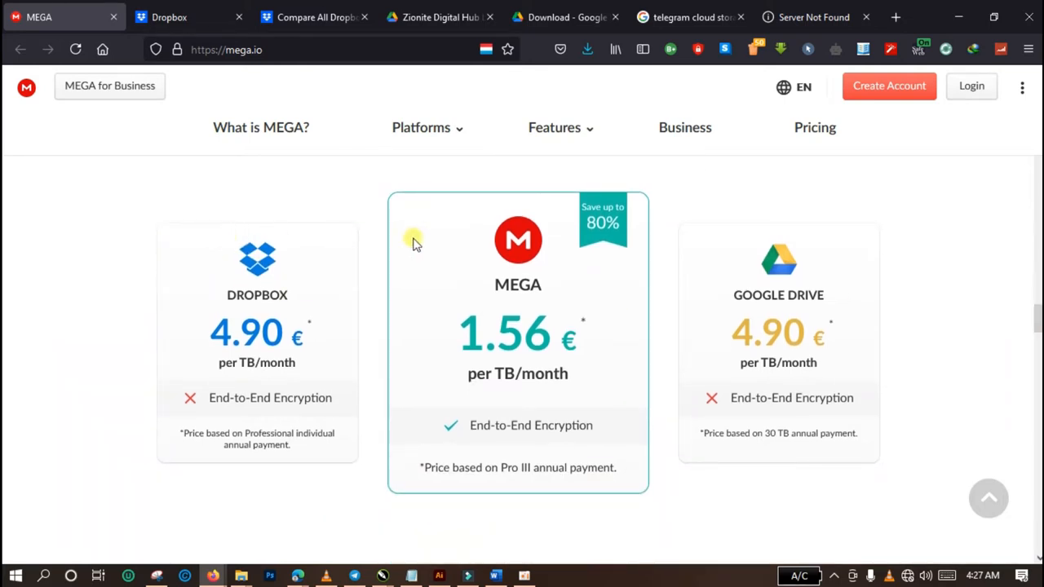
mouse_move(277, 302)
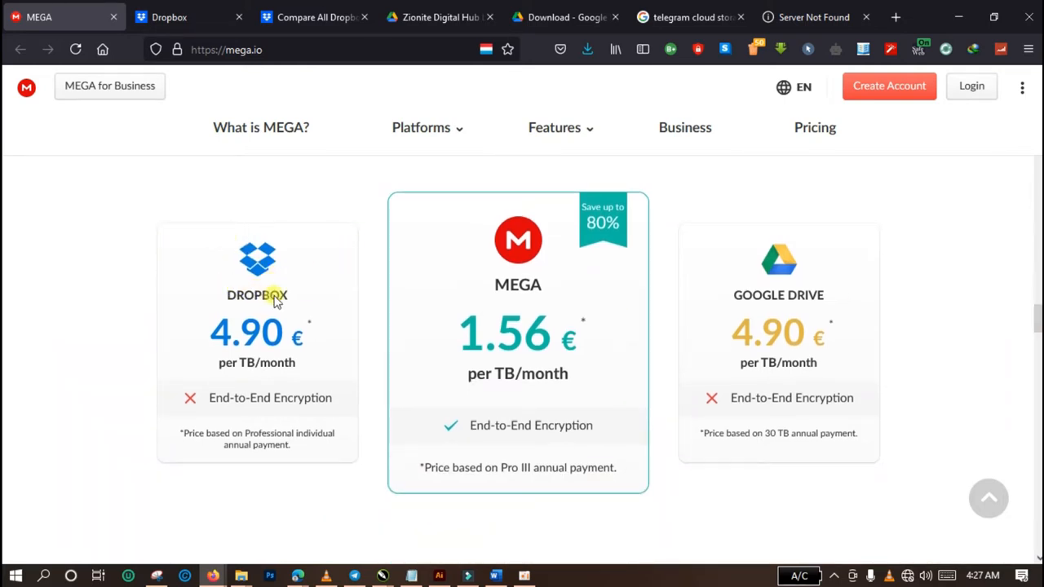
mouse_move(227, 340)
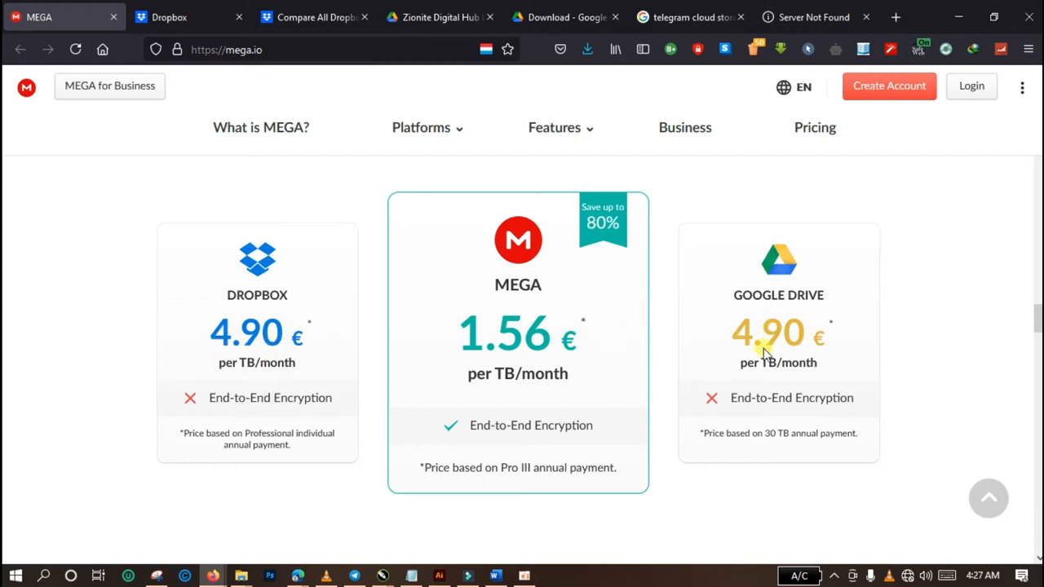
mouse_move(779, 412)
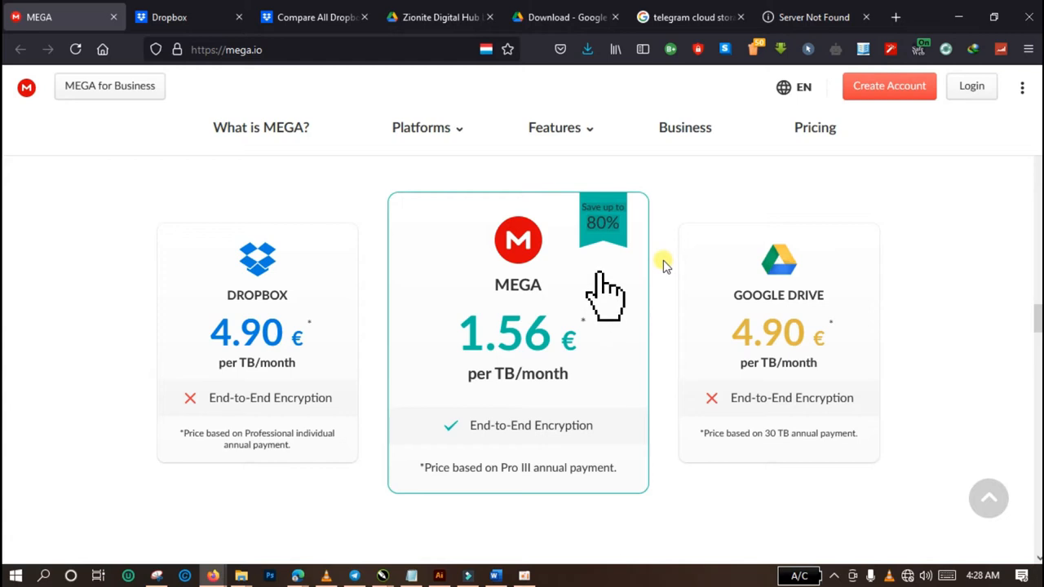
mouse_move(634, 388)
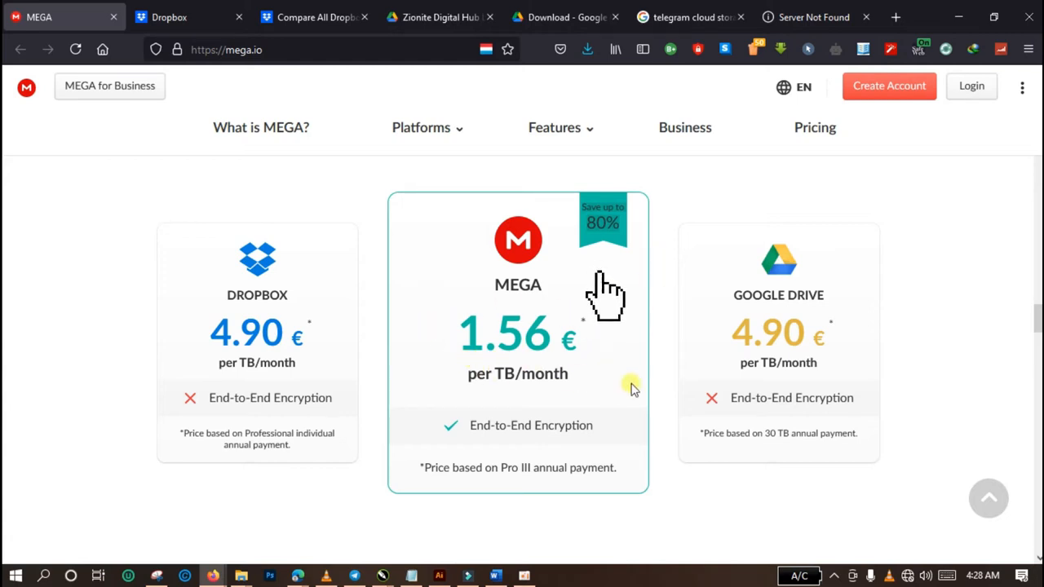
mouse_move(299, 384)
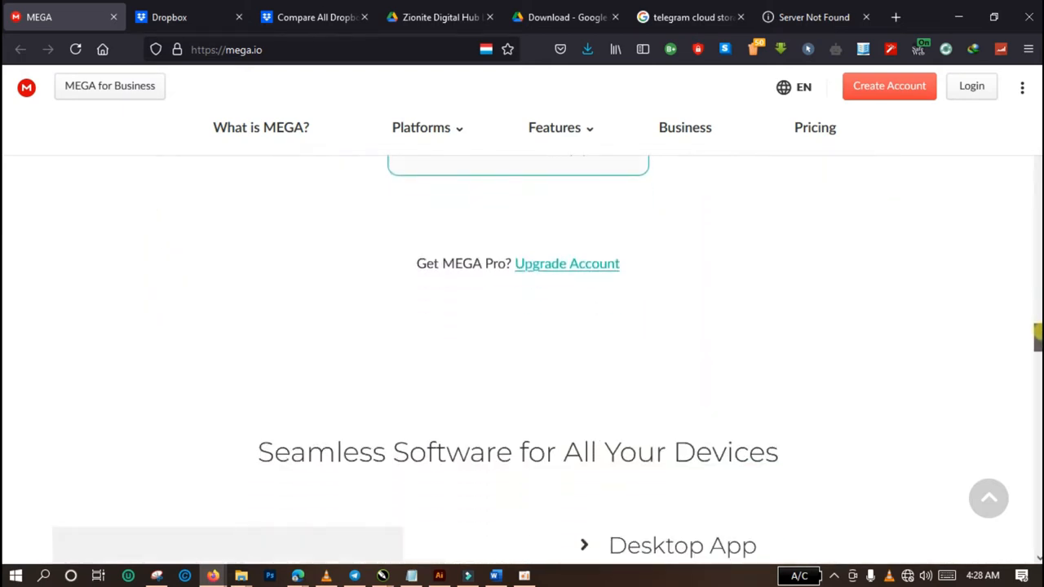
Step: Scroll the MEGA homepage past 'What can you do with MEGA?' and user/file counters to the footer
scroll(down, 3)
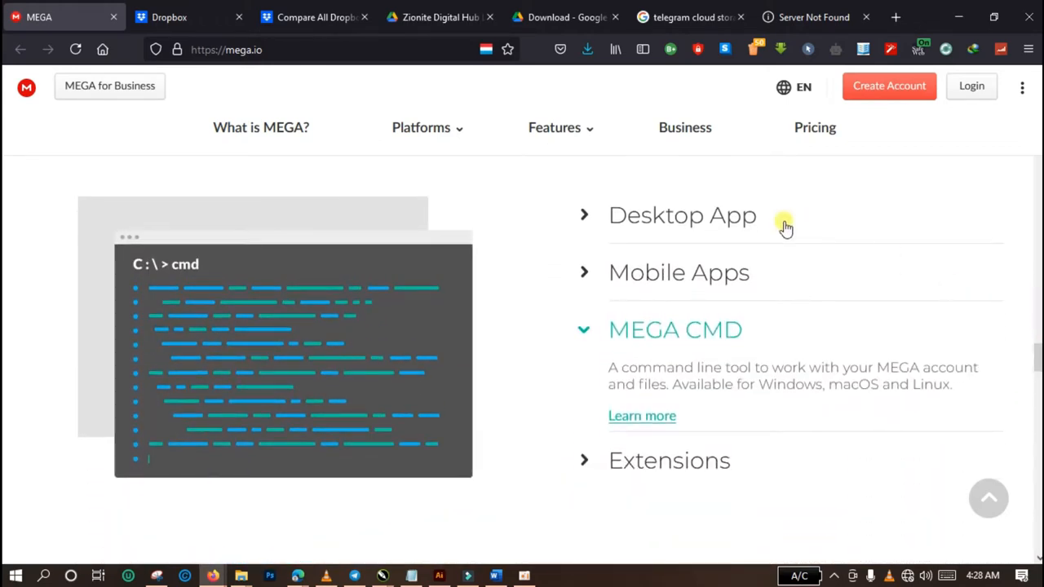
mouse_move(725, 220)
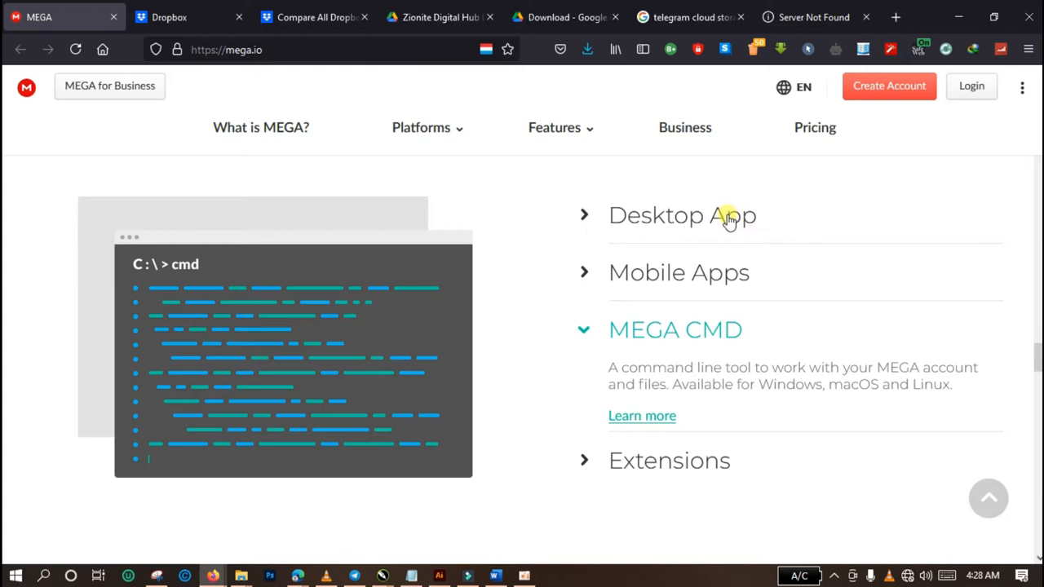
mouse_move(758, 291)
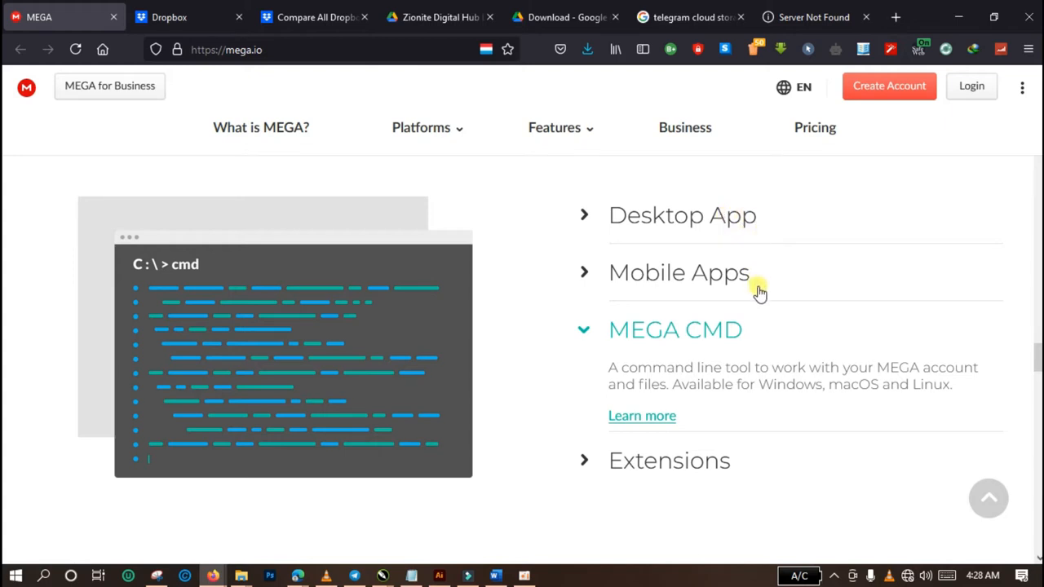
mouse_move(748, 331)
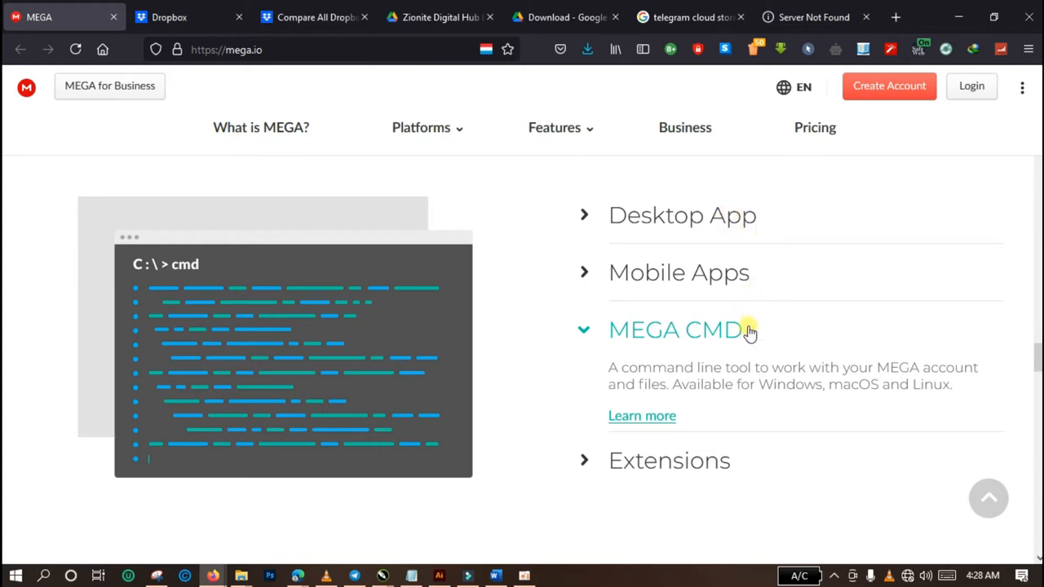
mouse_move(709, 469)
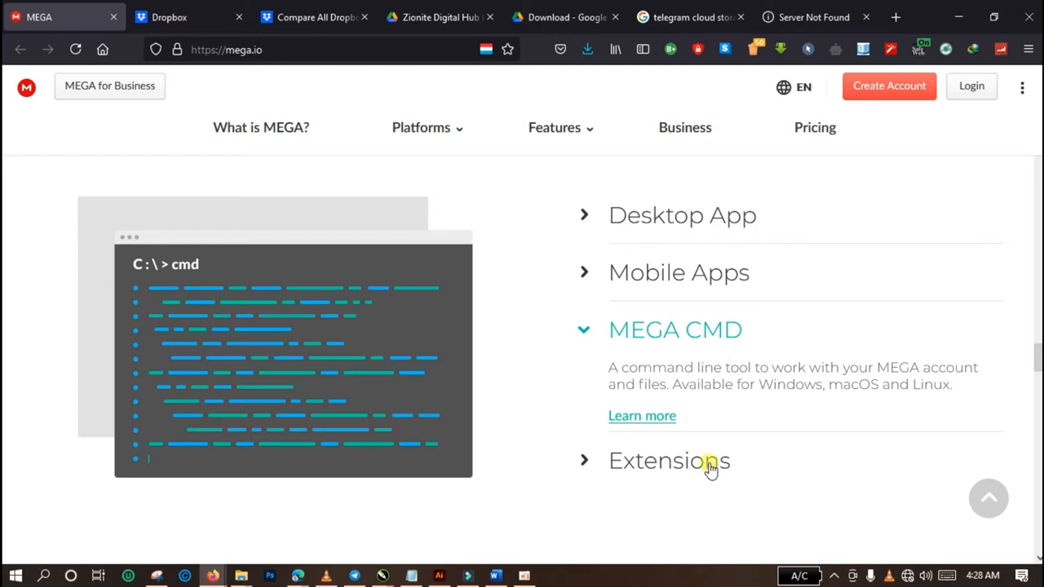
mouse_move(767, 475)
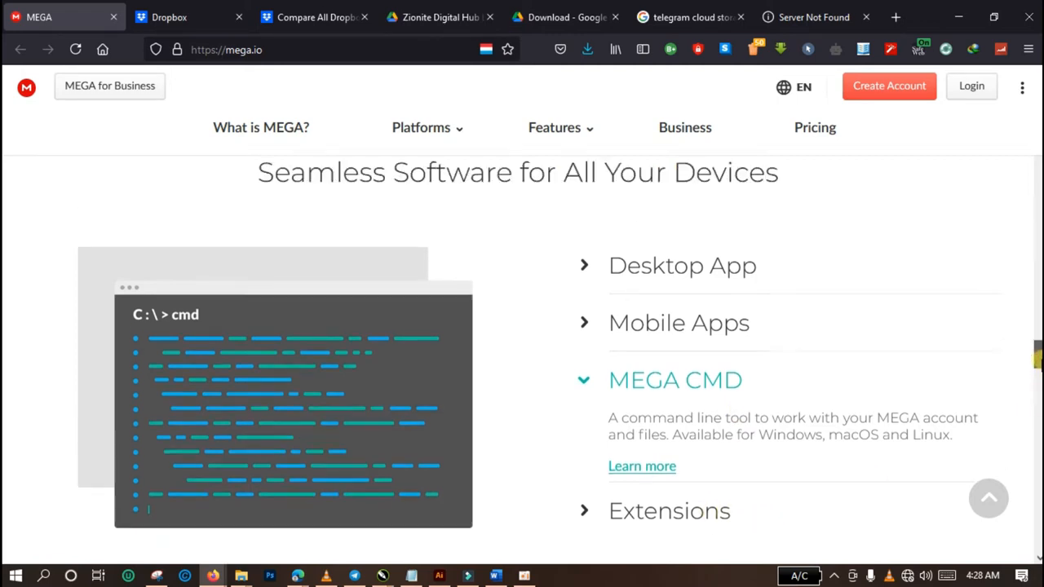
scroll(down, 3)
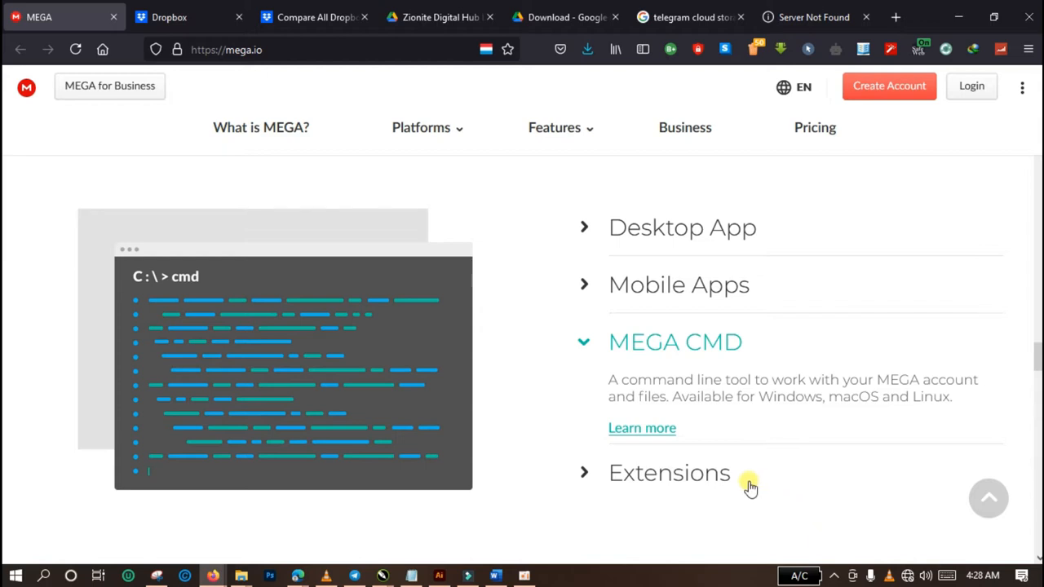
mouse_move(725, 480)
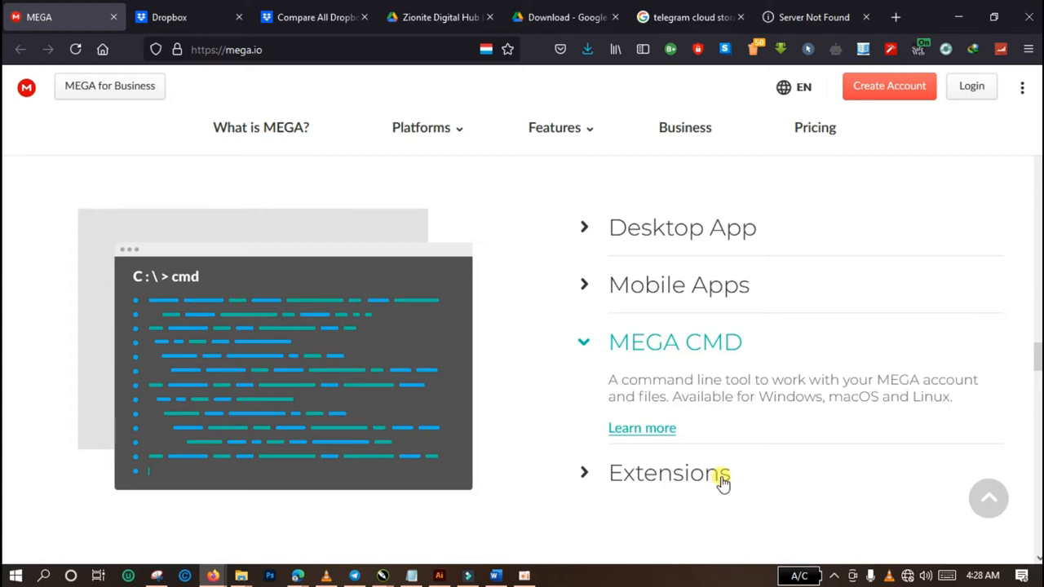
scroll(down, 3)
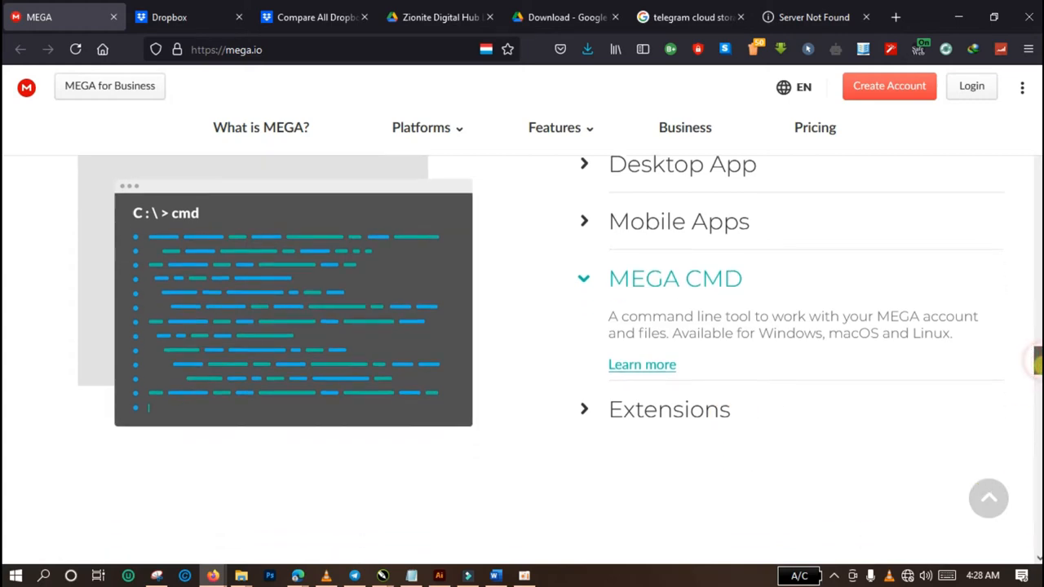
scroll(down, 3)
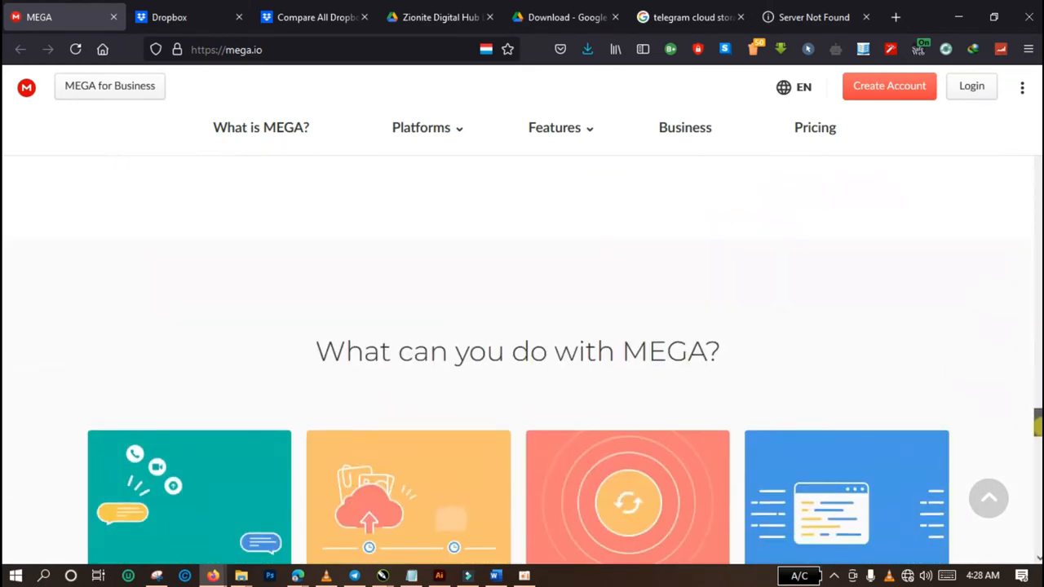
scroll(down, 3)
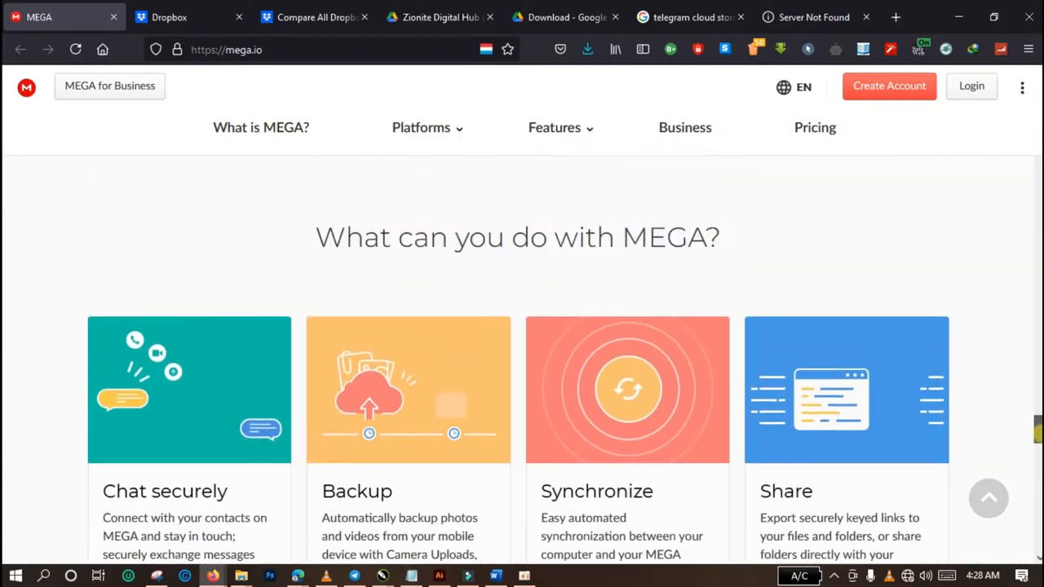
scroll(down, 3)
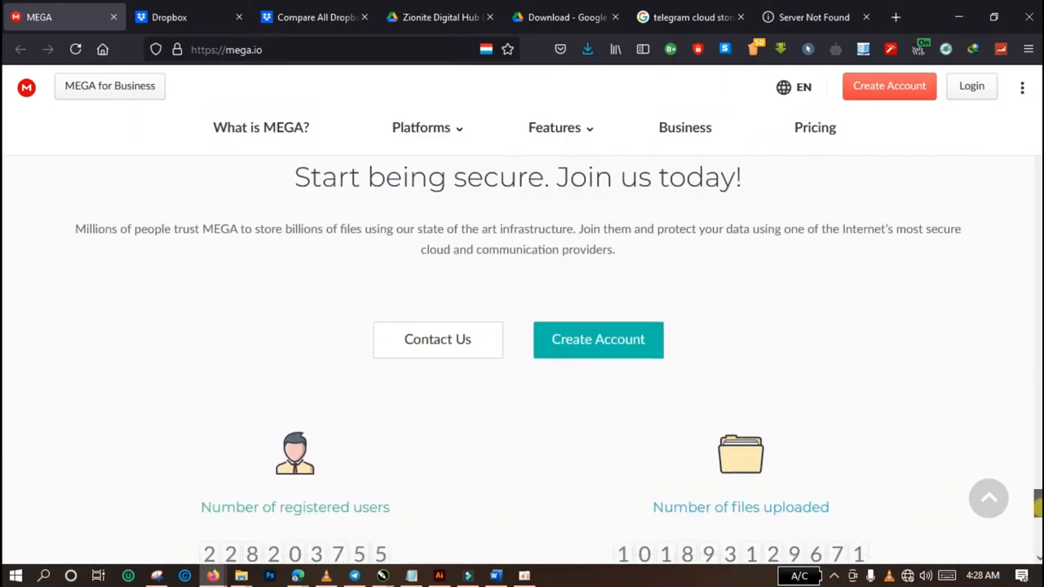
scroll(down, 3)
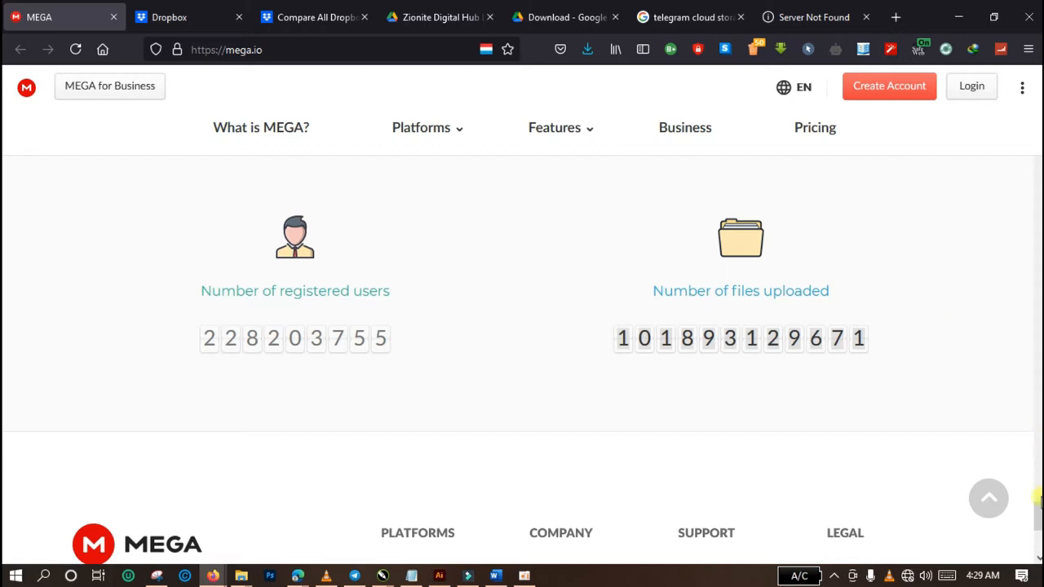
scroll(down, 3)
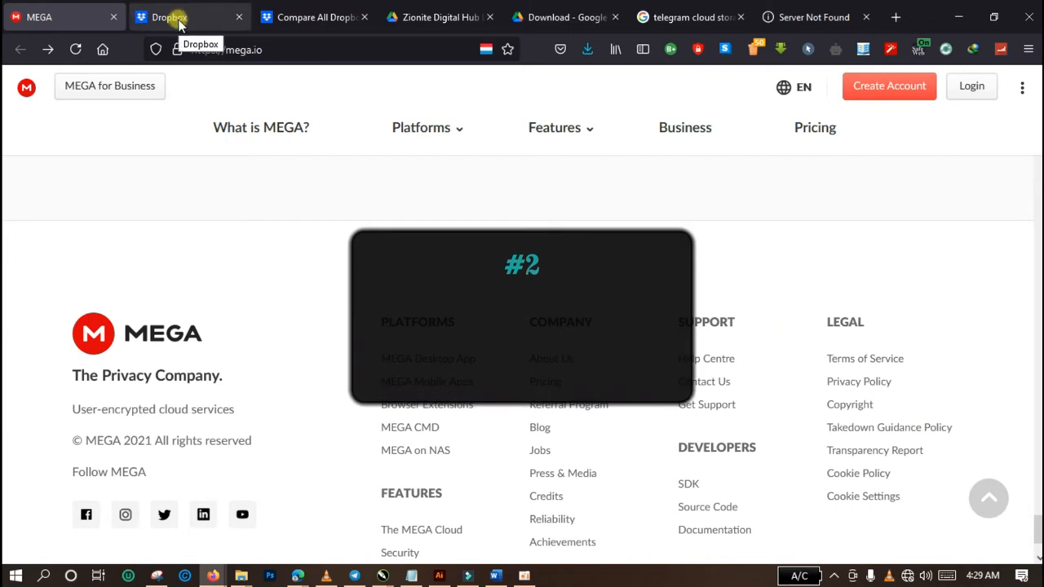
Step: Switch to the Dropbox tab and scroll from the sign-up form through features and integrations to the footer
click(169, 16)
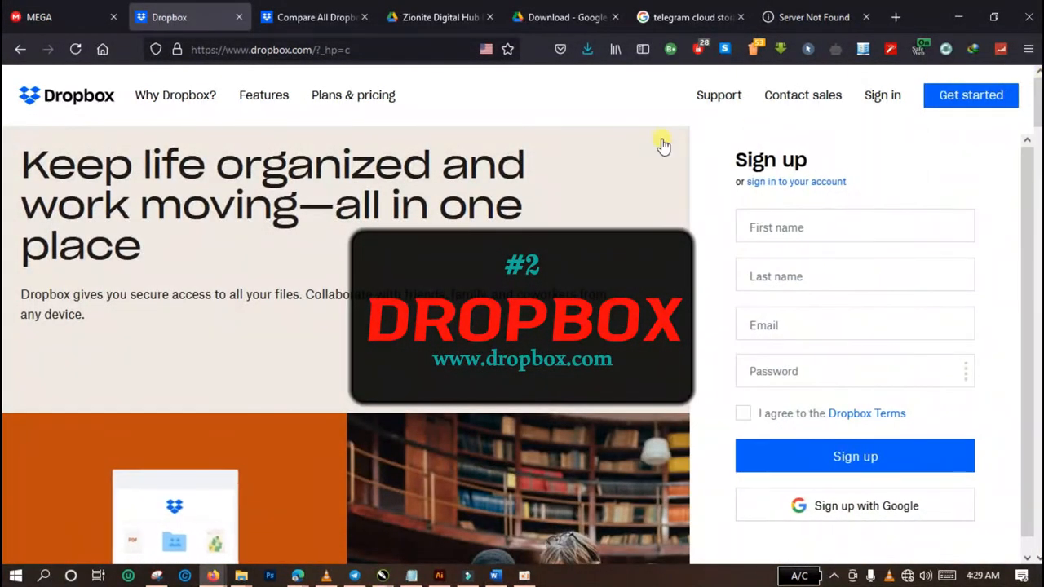
mouse_move(622, 178)
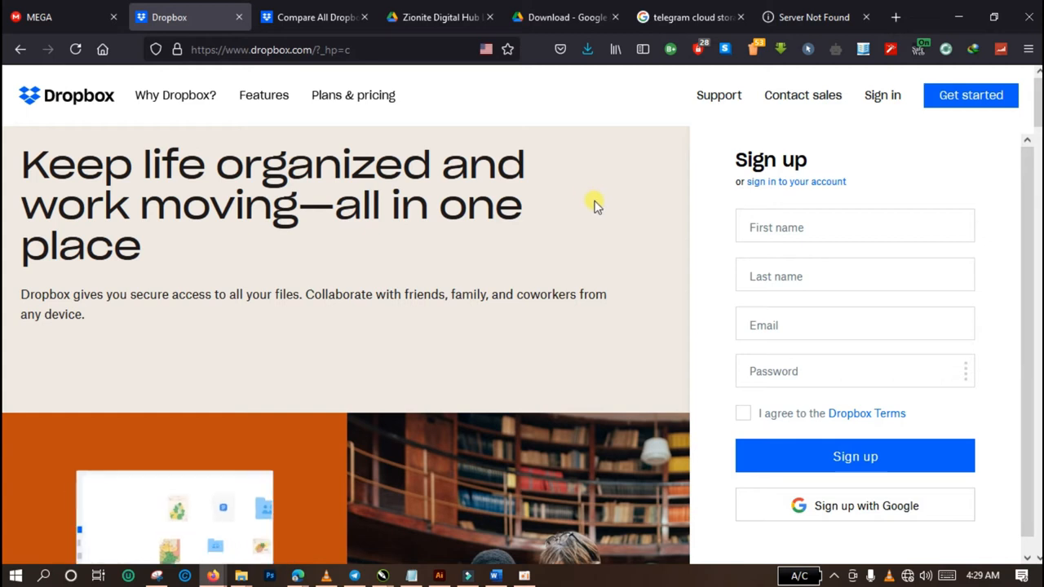
mouse_move(591, 230)
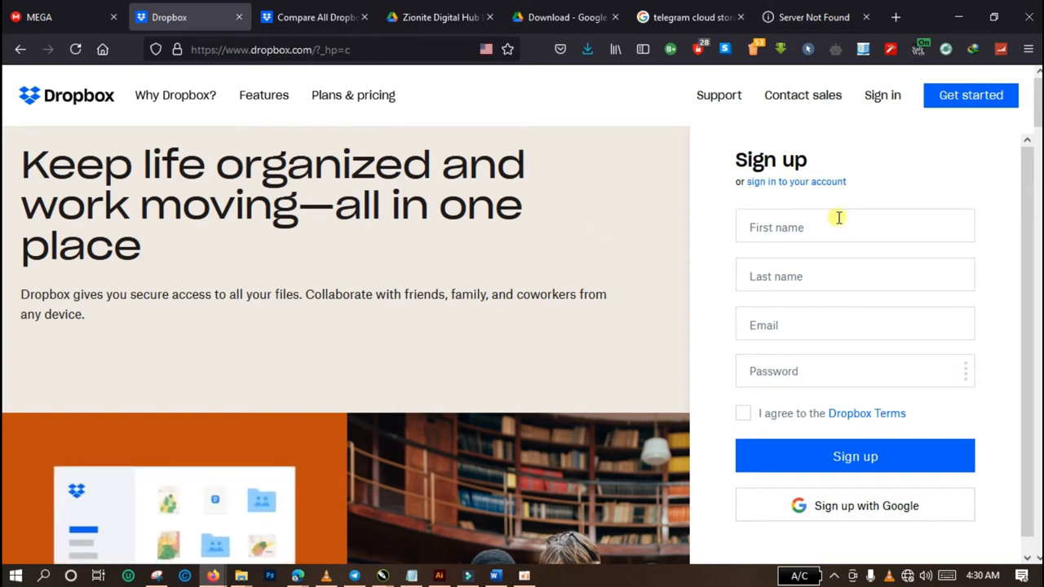
scroll(down, 3)
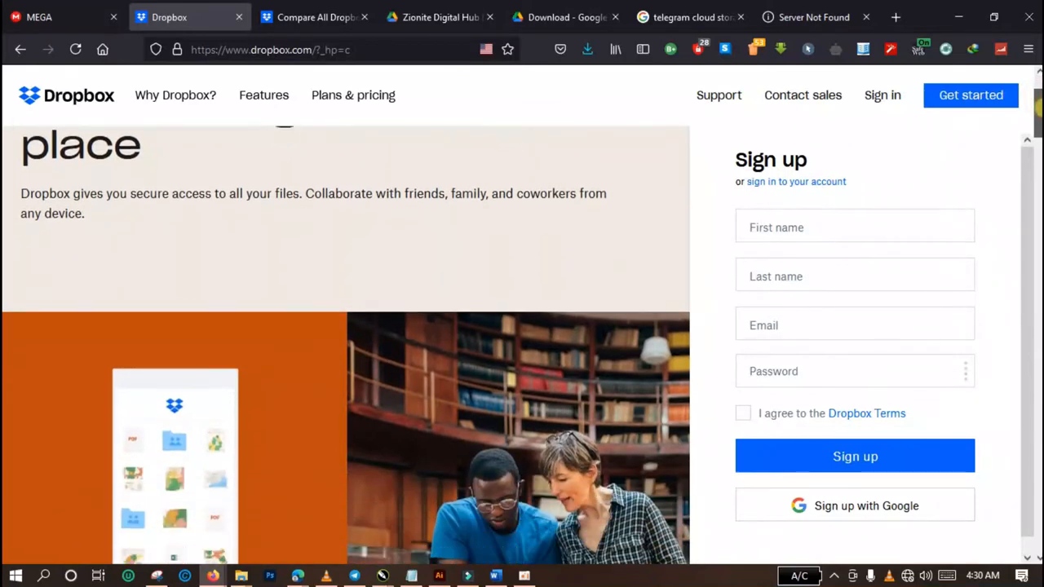
scroll(down, 3)
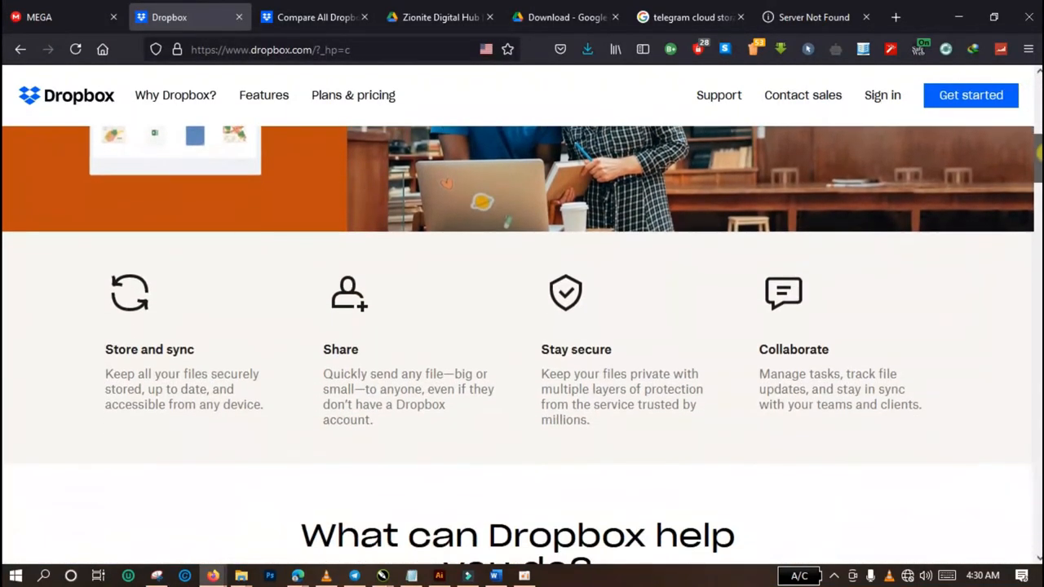
scroll(down, 3)
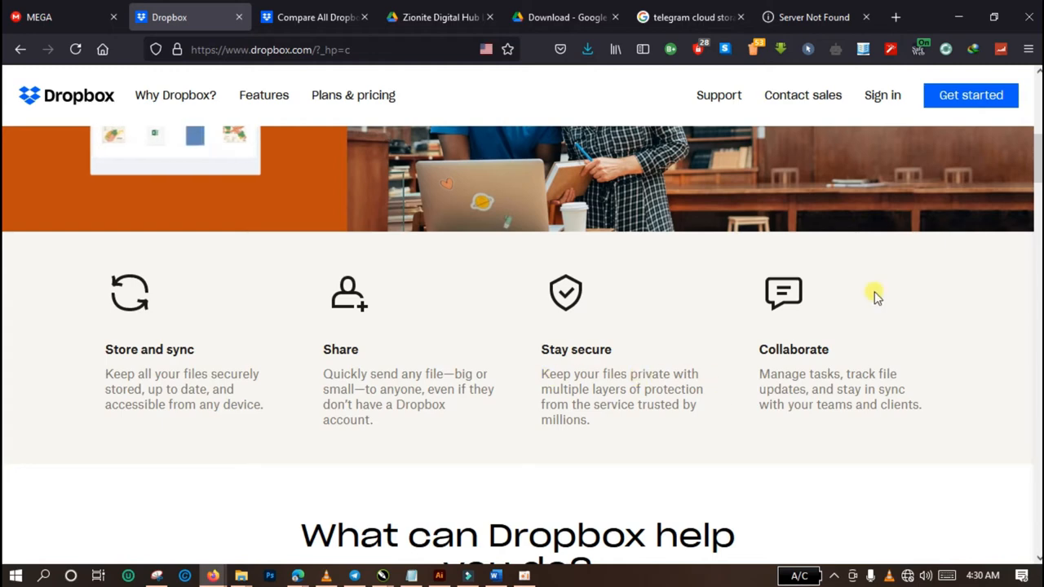
scroll(down, 3)
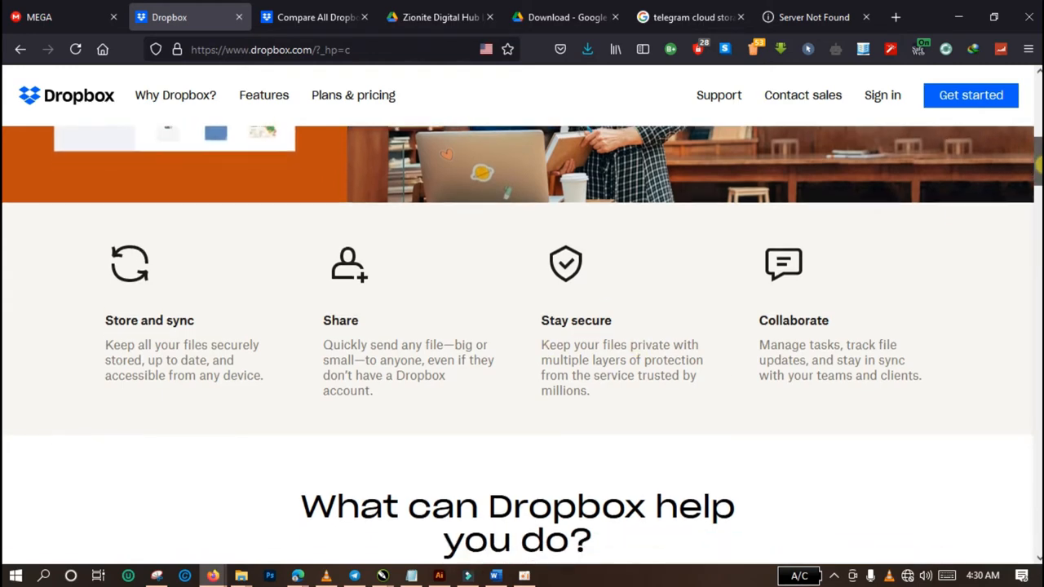
scroll(down, 3)
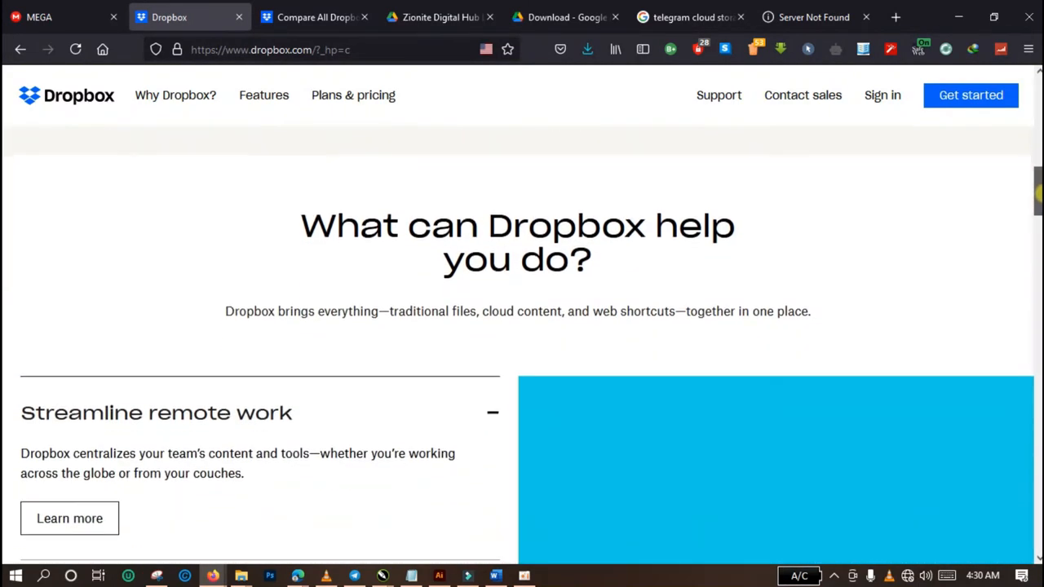
scroll(down, 3)
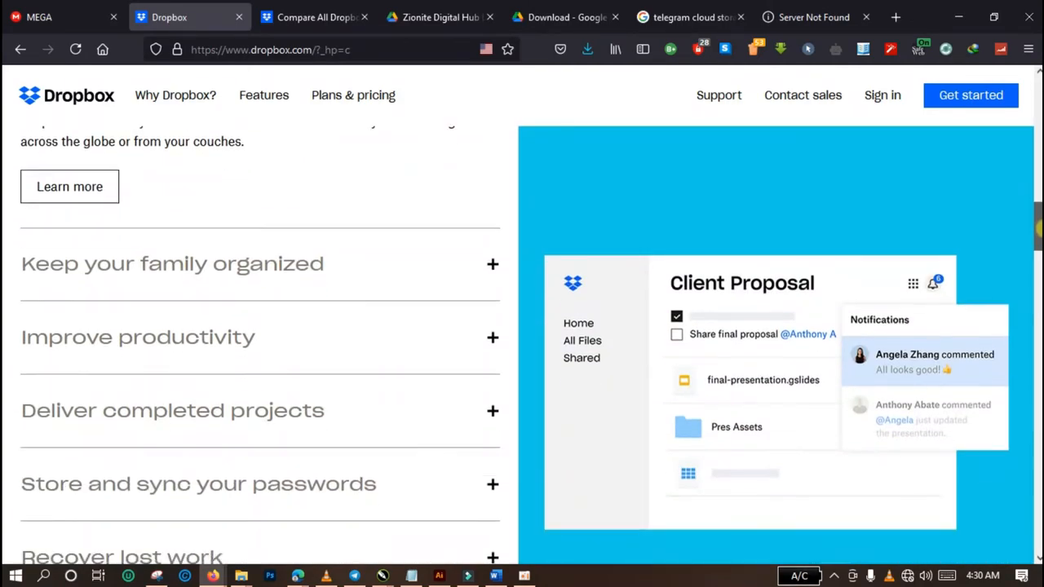
scroll(down, 3)
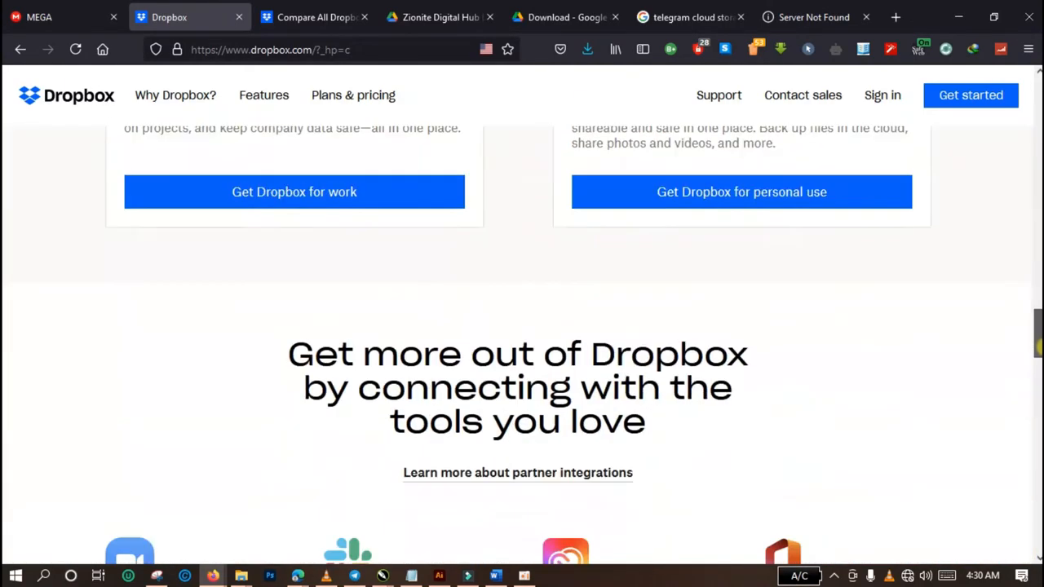
scroll(down, 3)
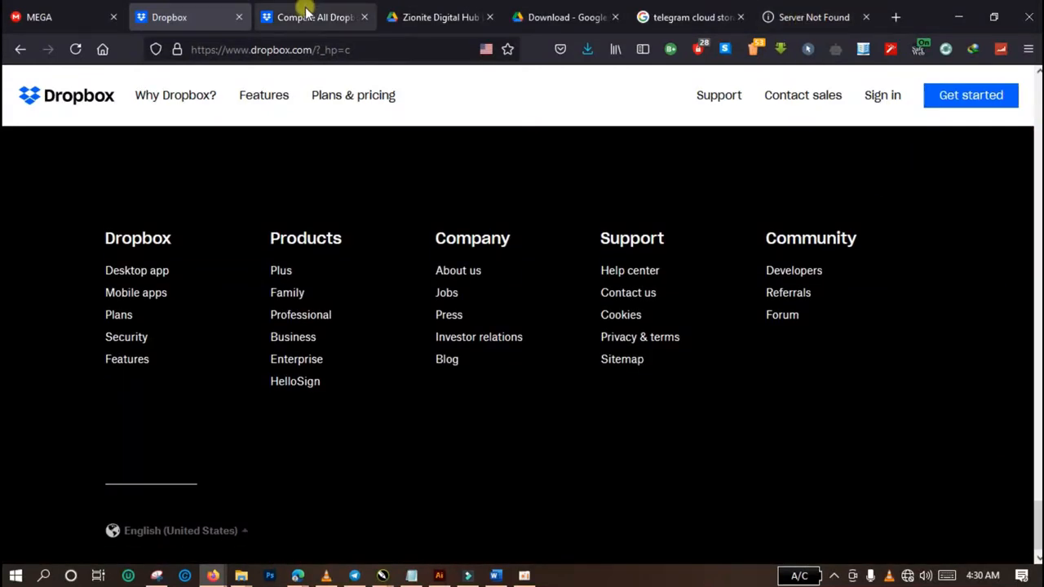
mouse_move(313, 17)
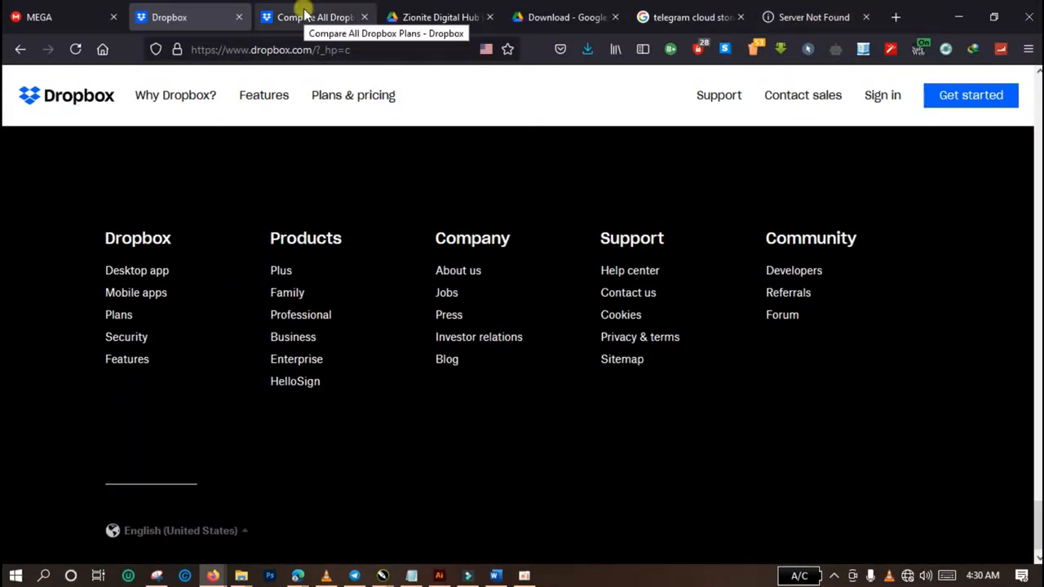
Step: On Dropbox's plans page, highlight the Plus $9.99 and Family $16.99 prices
click(314, 16)
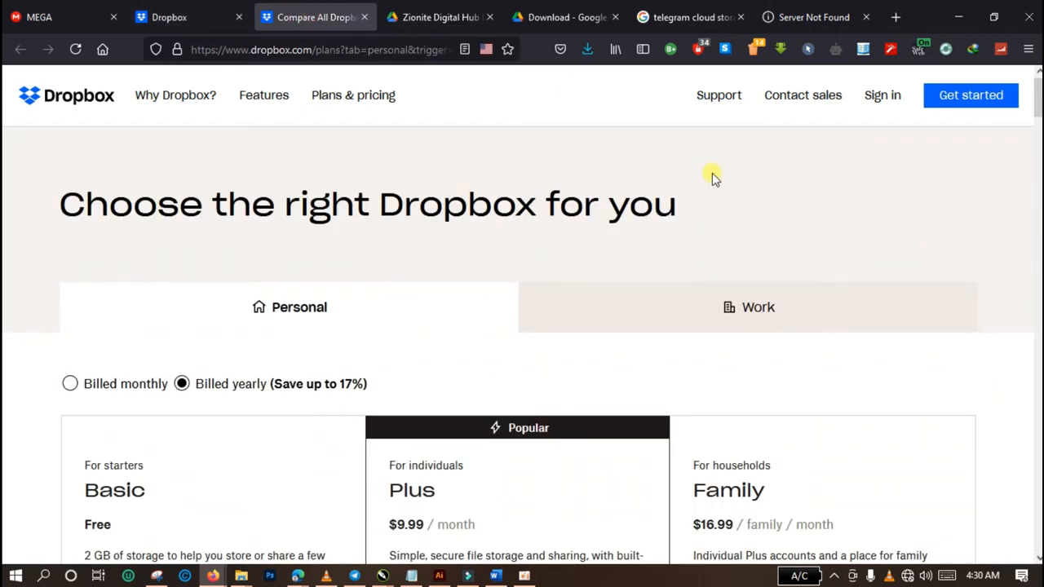
scroll(down, 3)
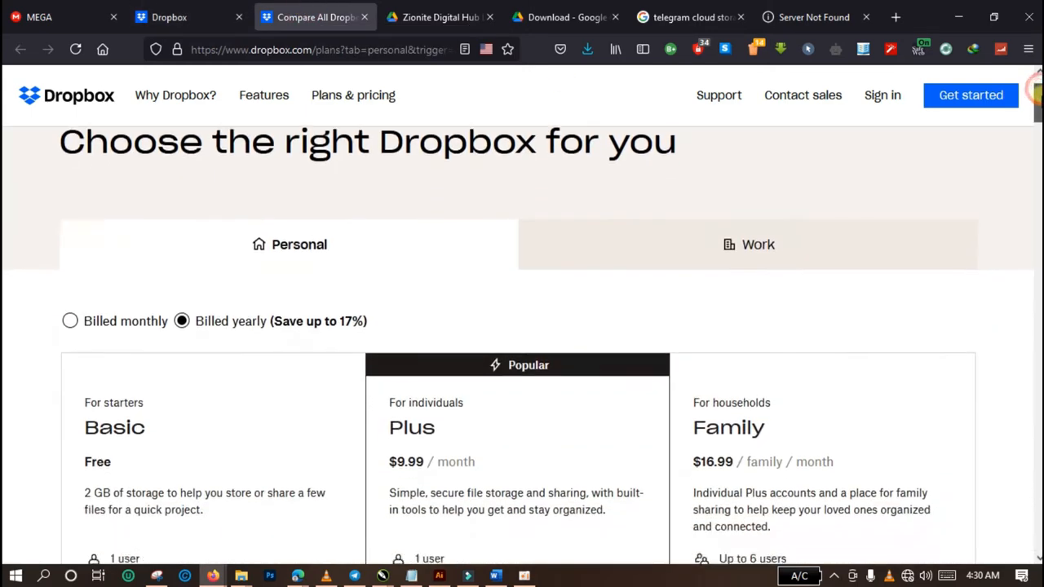
scroll(down, 3)
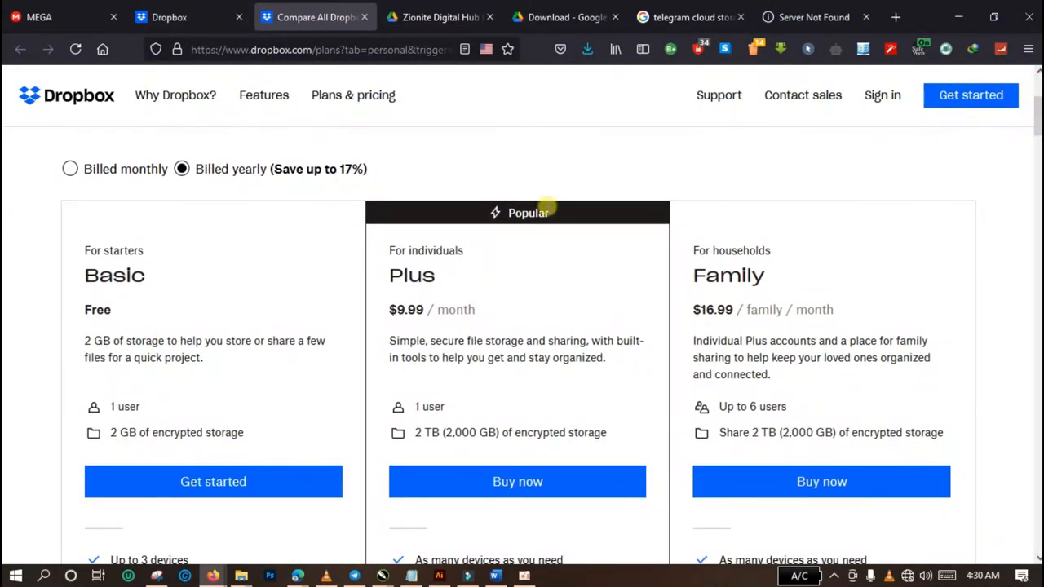
mouse_move(766, 309)
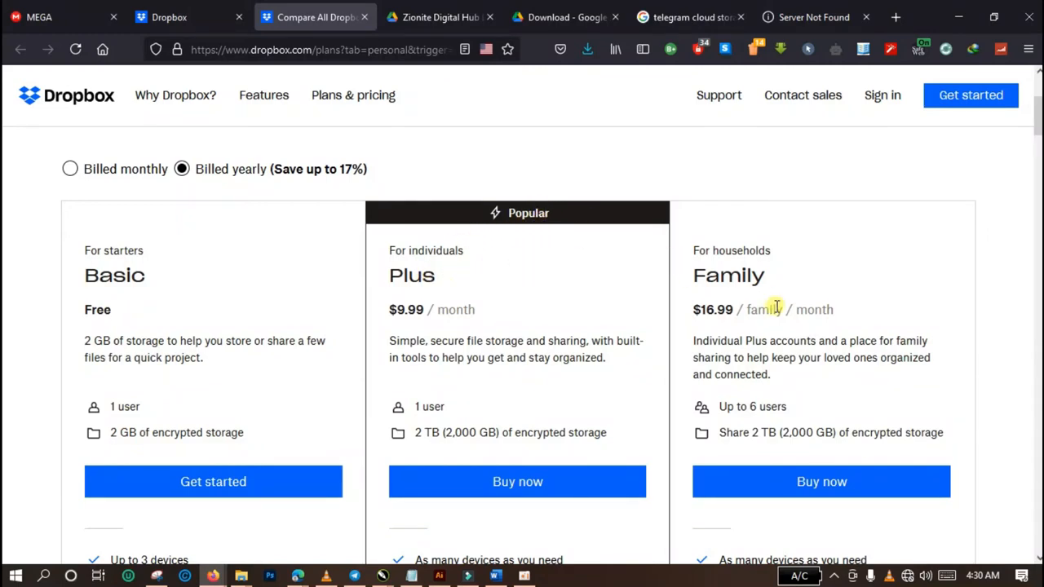
mouse_move(391, 281)
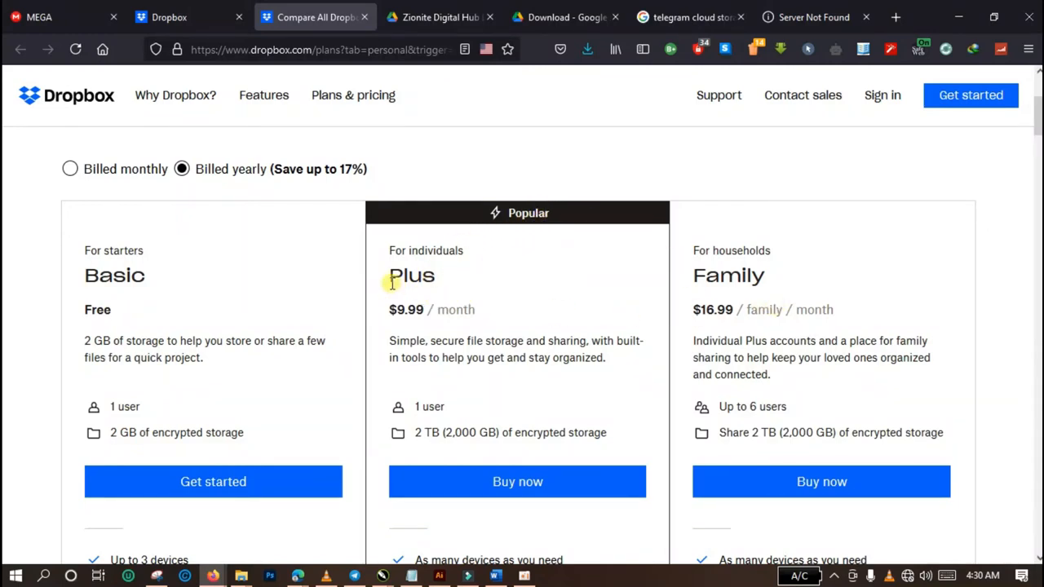
double_click(411, 275)
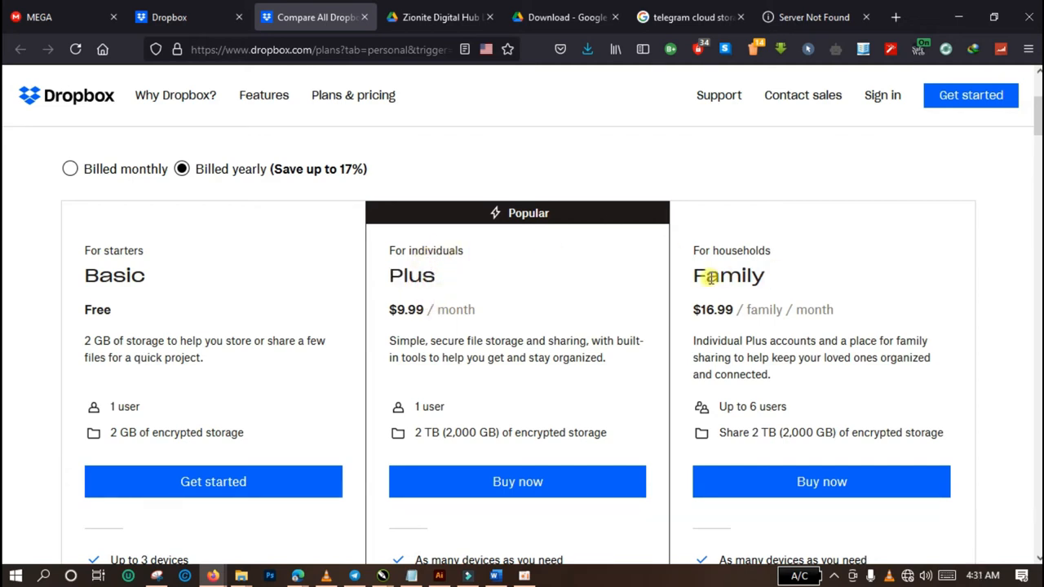
mouse_move(490, 318)
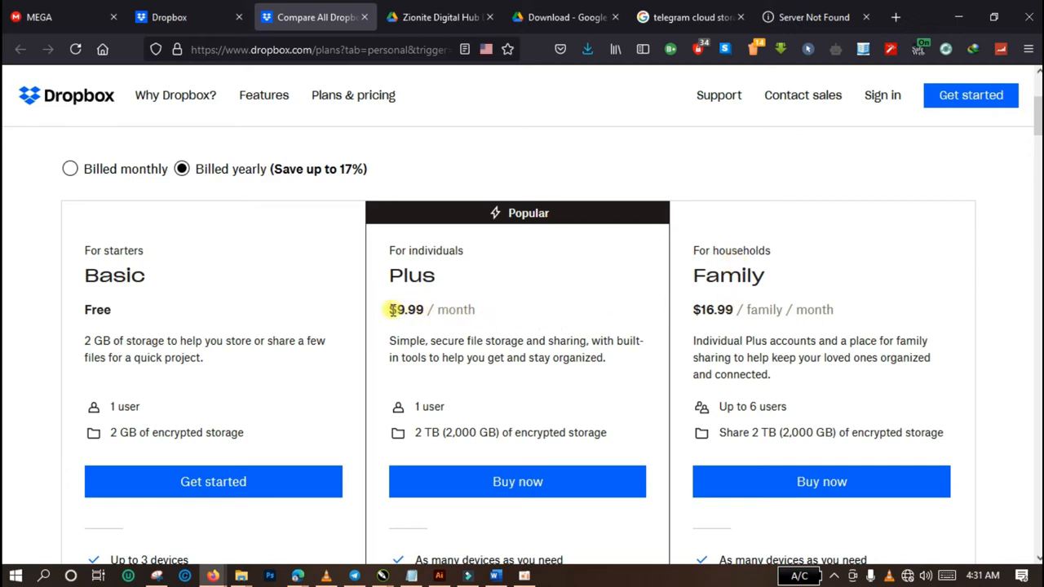
double_click(406, 309)
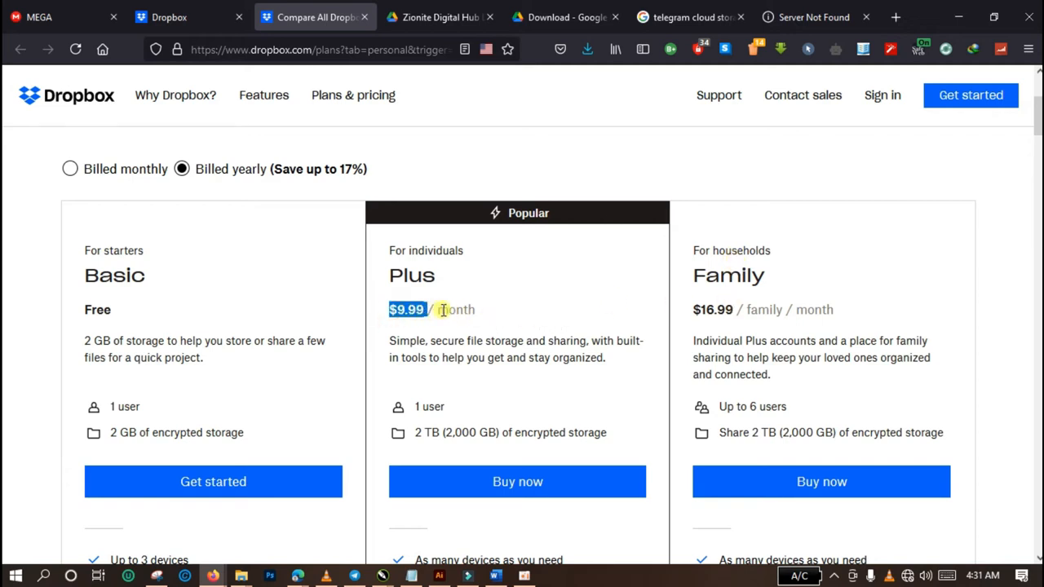
mouse_move(700, 309)
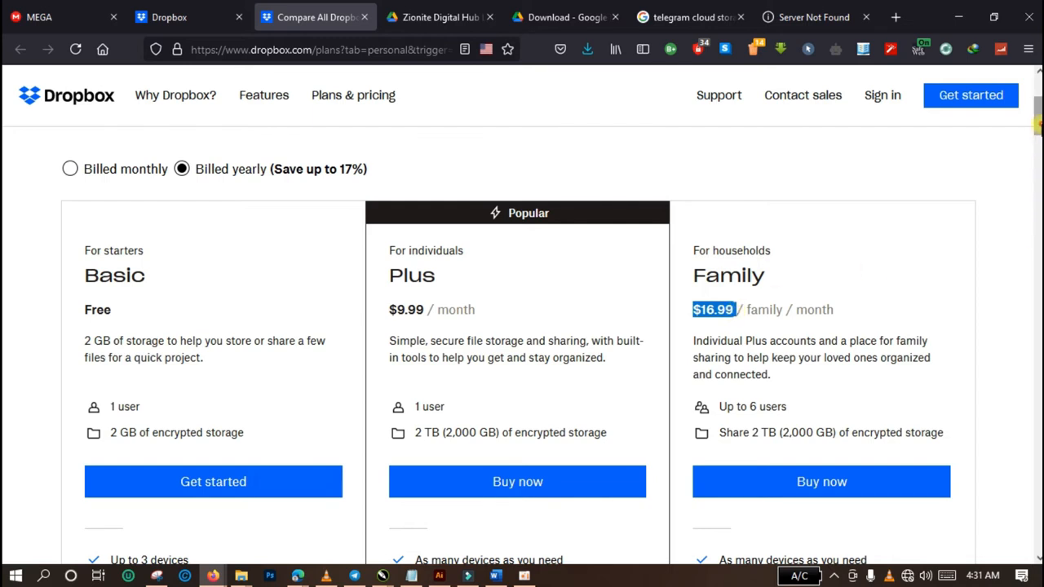
Step: Scroll down to the 'Compare all features' table for Basic, Plus and Family
scroll(down, 3)
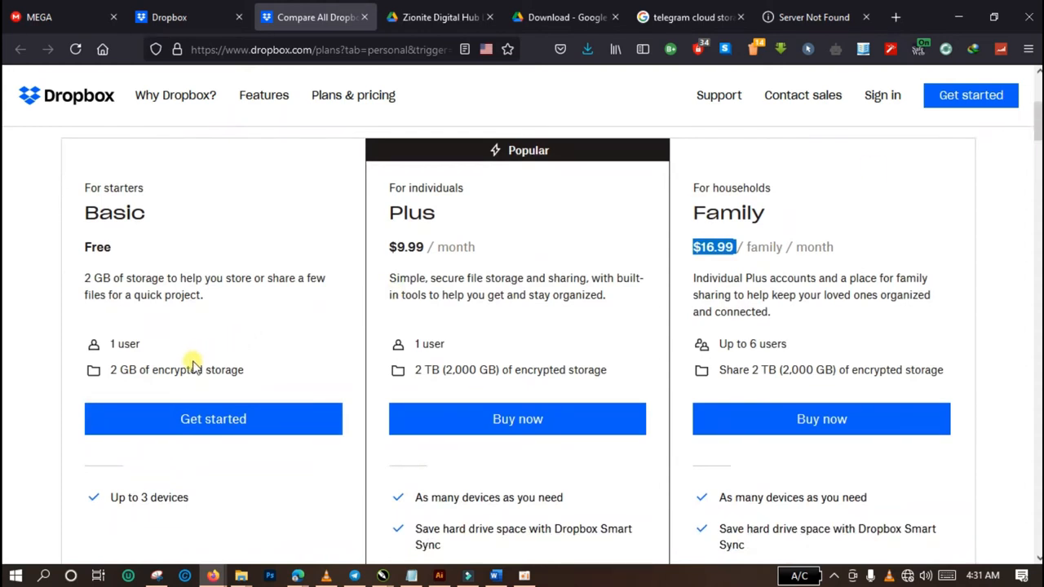
mouse_move(764, 343)
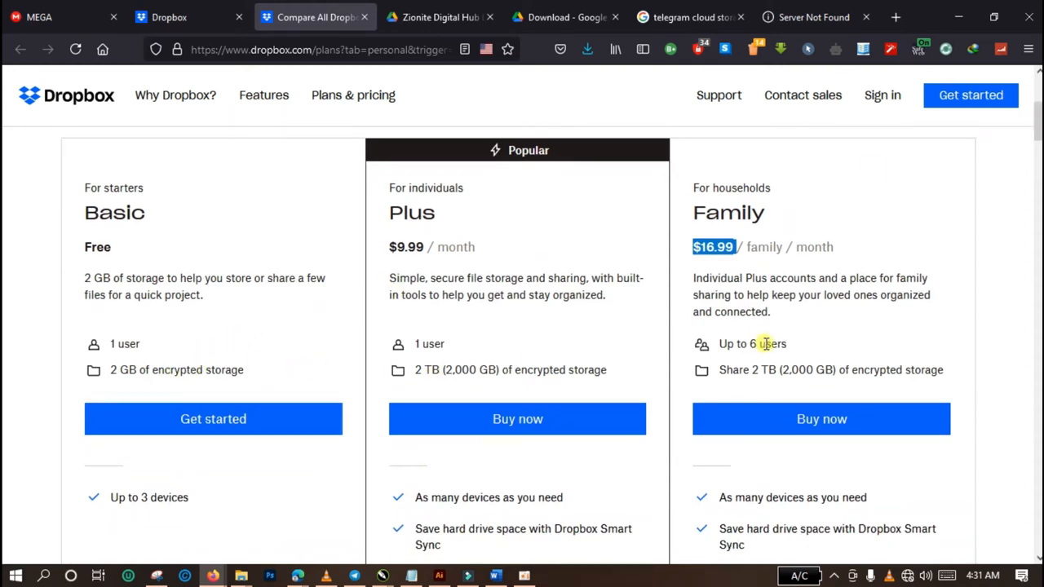
scroll(down, 3)
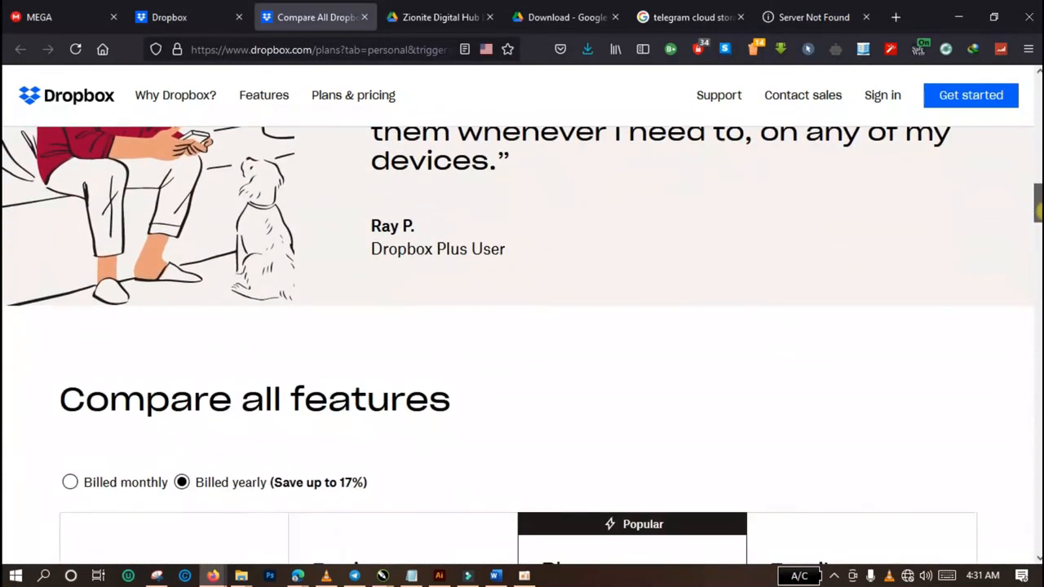
scroll(down, 3)
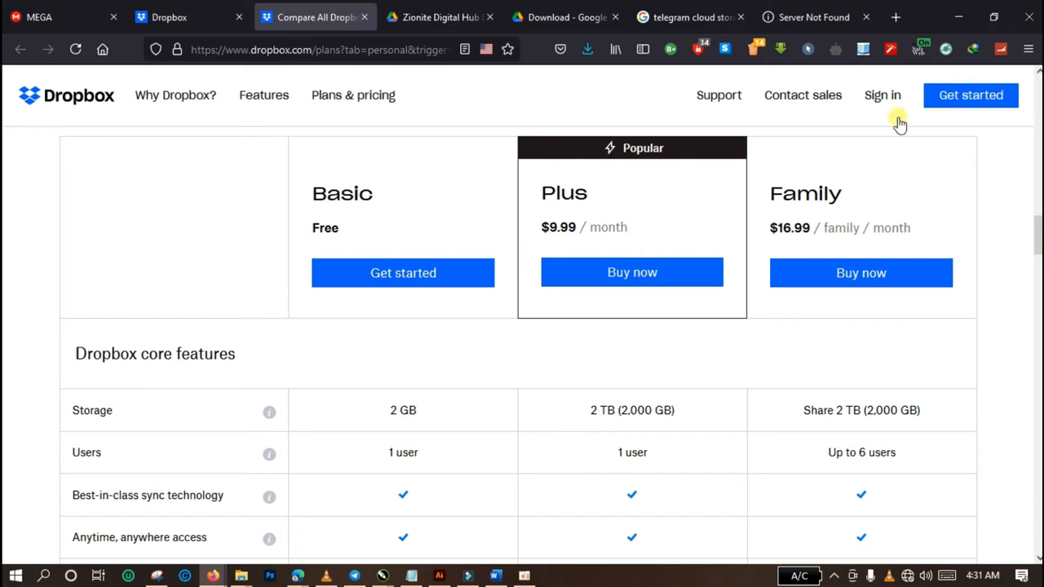
click(441, 16)
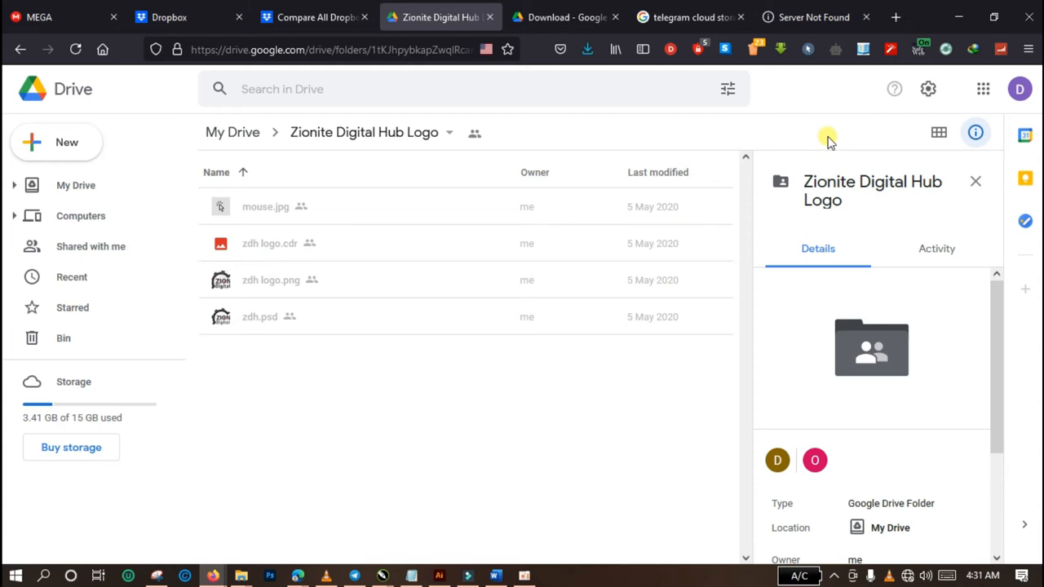
mouse_move(938, 294)
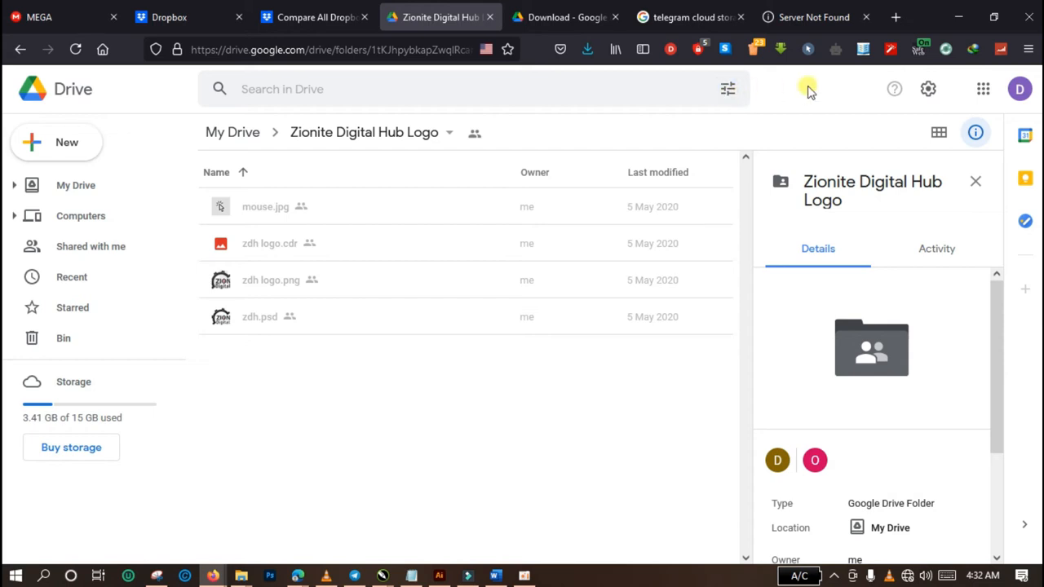
mouse_move(113, 422)
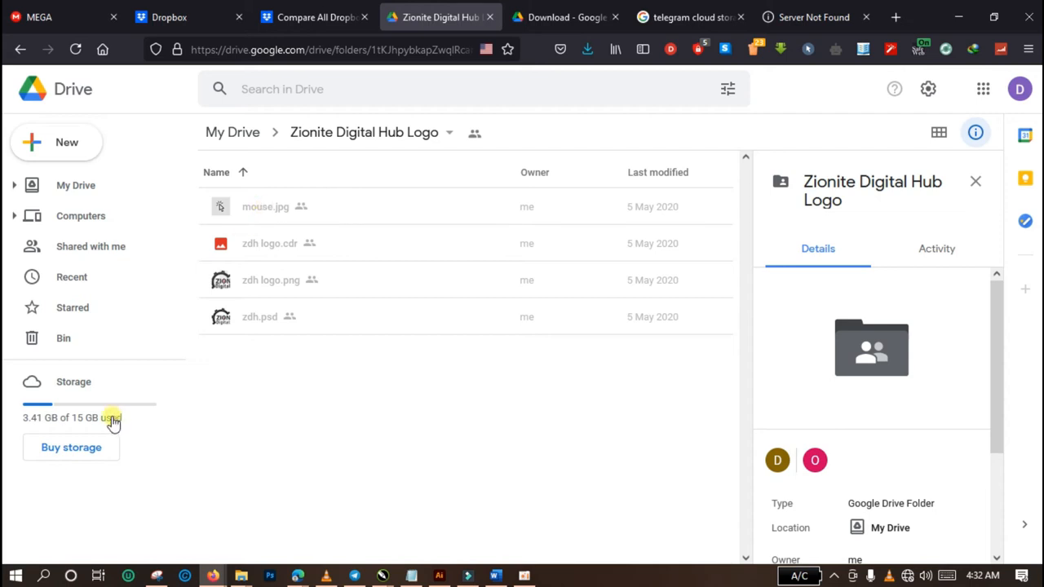
mouse_move(6, 465)
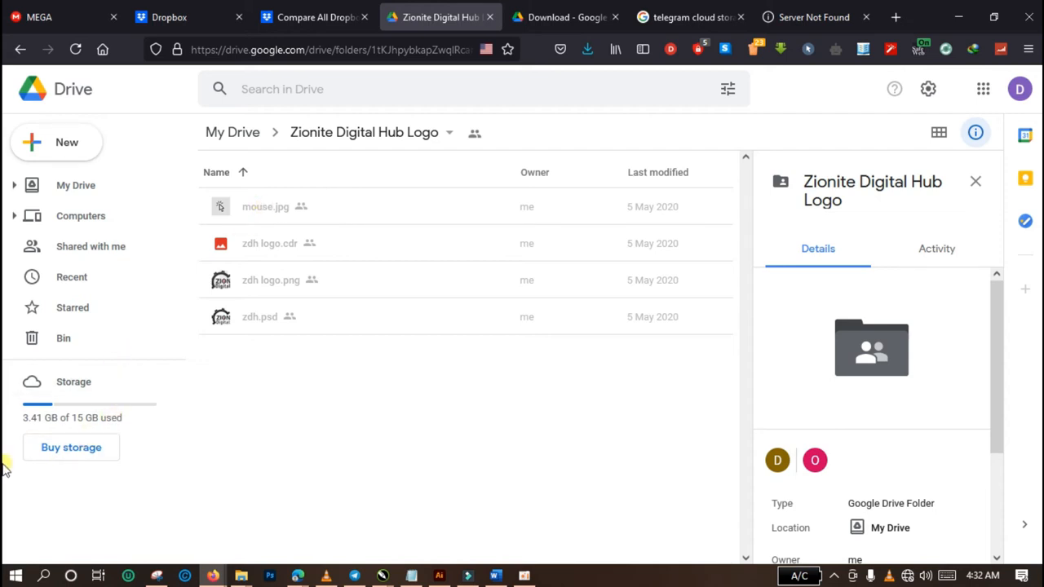
mouse_move(183, 503)
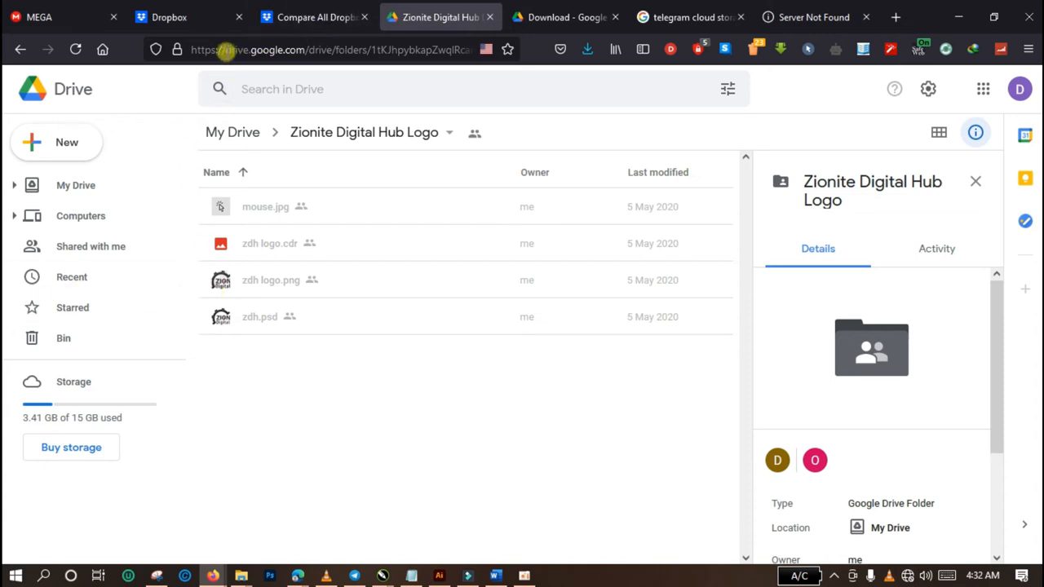
click(326, 50)
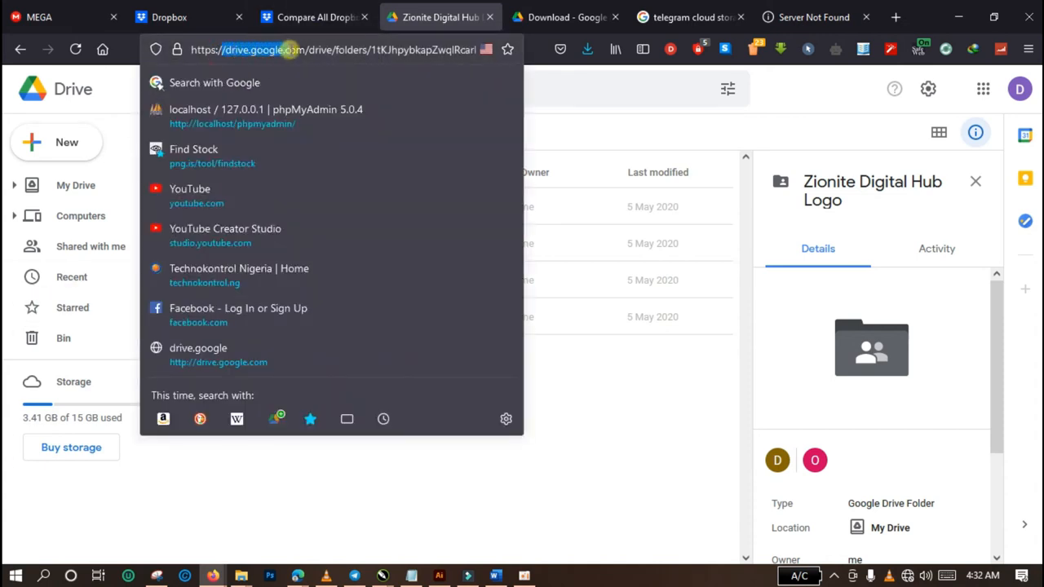
mouse_move(567, 457)
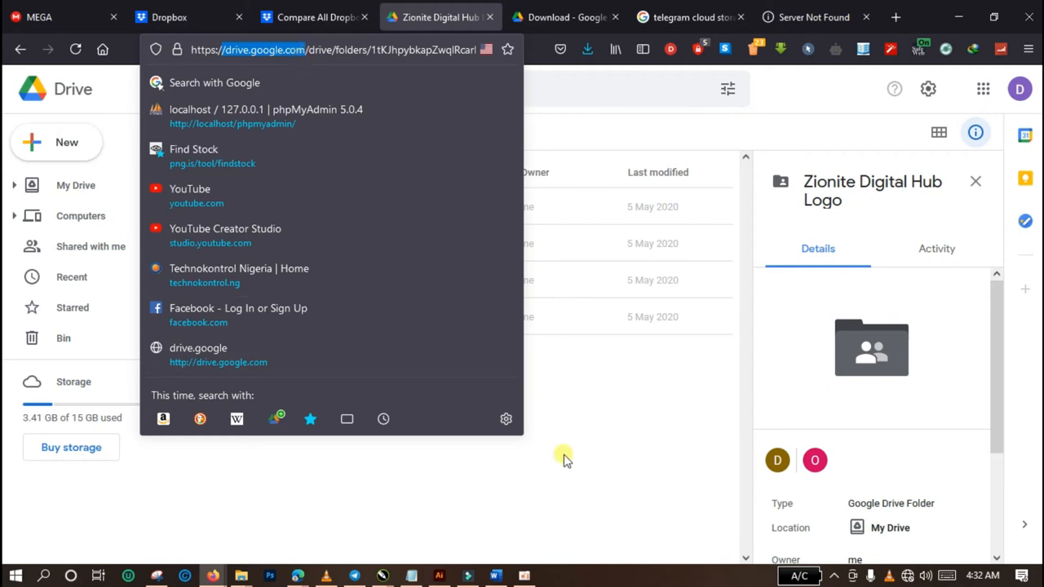
click(440, 16)
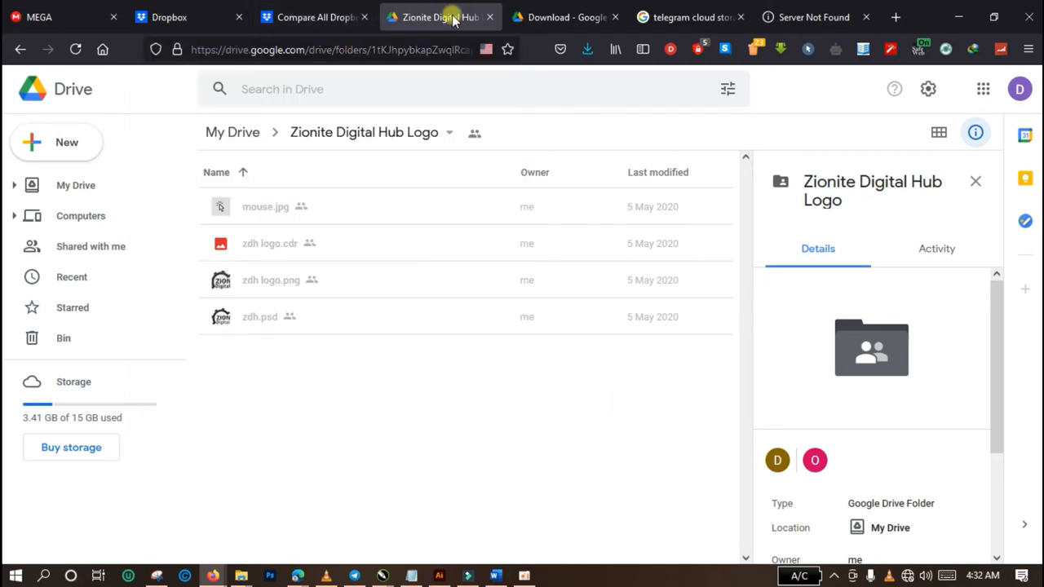
mouse_move(551, 84)
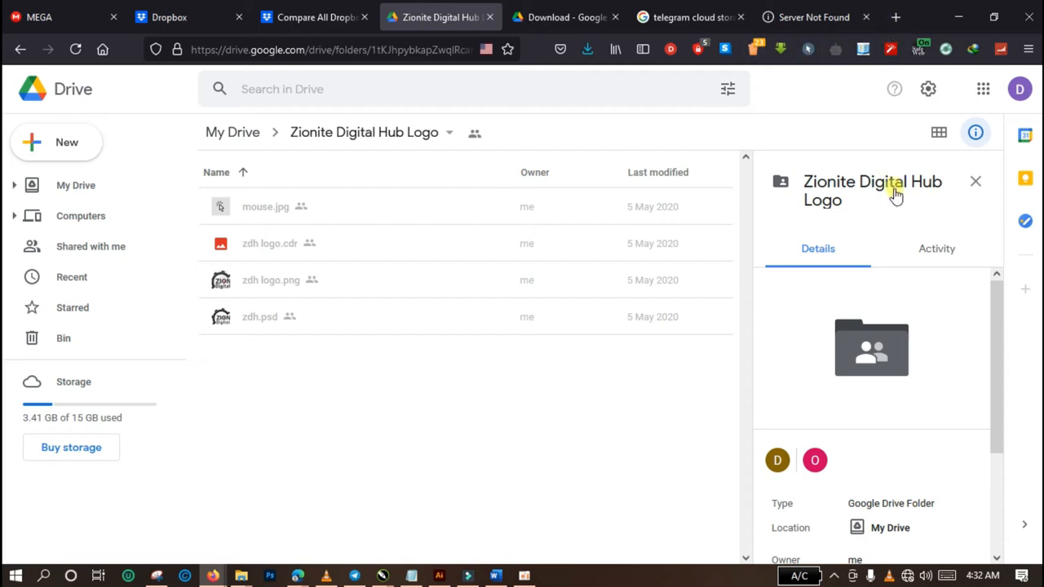
mouse_move(510, 367)
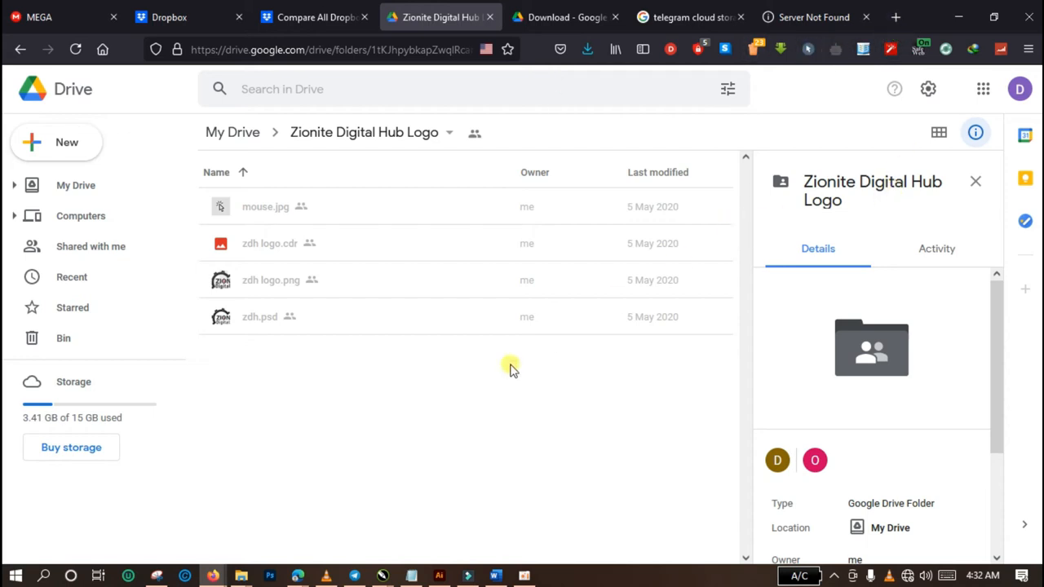
mouse_move(481, 387)
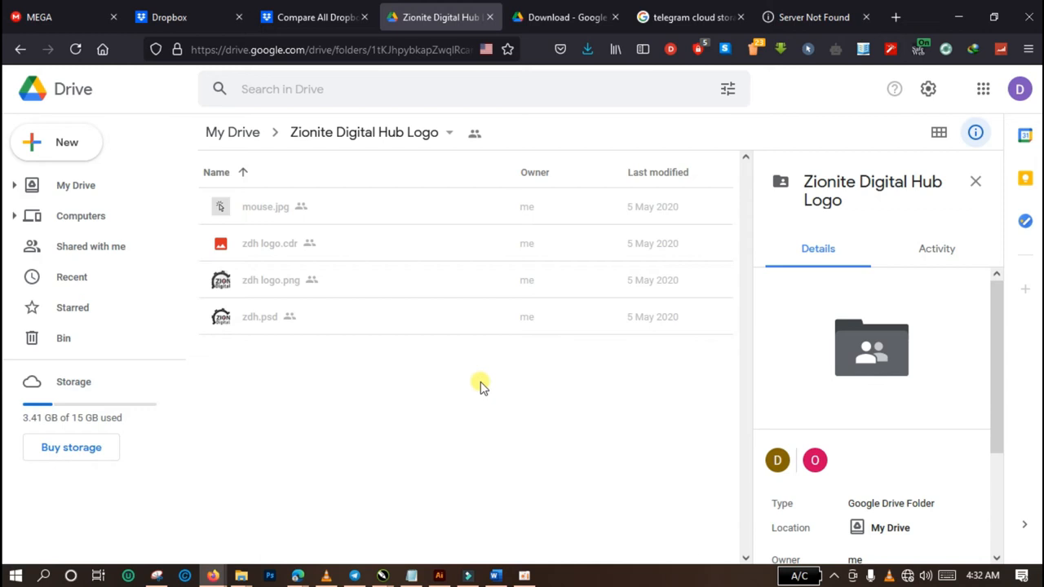
mouse_move(287, 75)
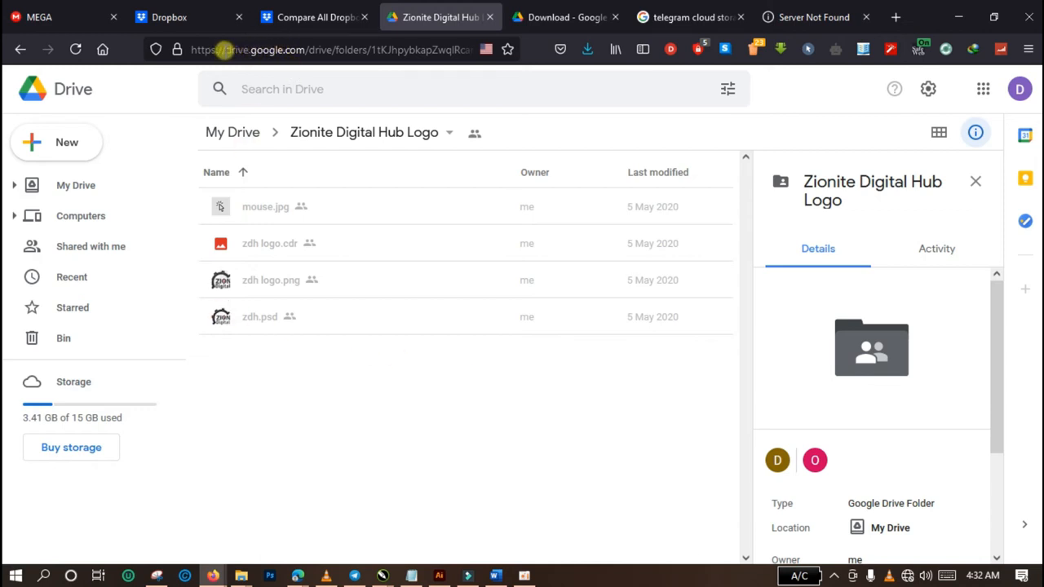
click(326, 50)
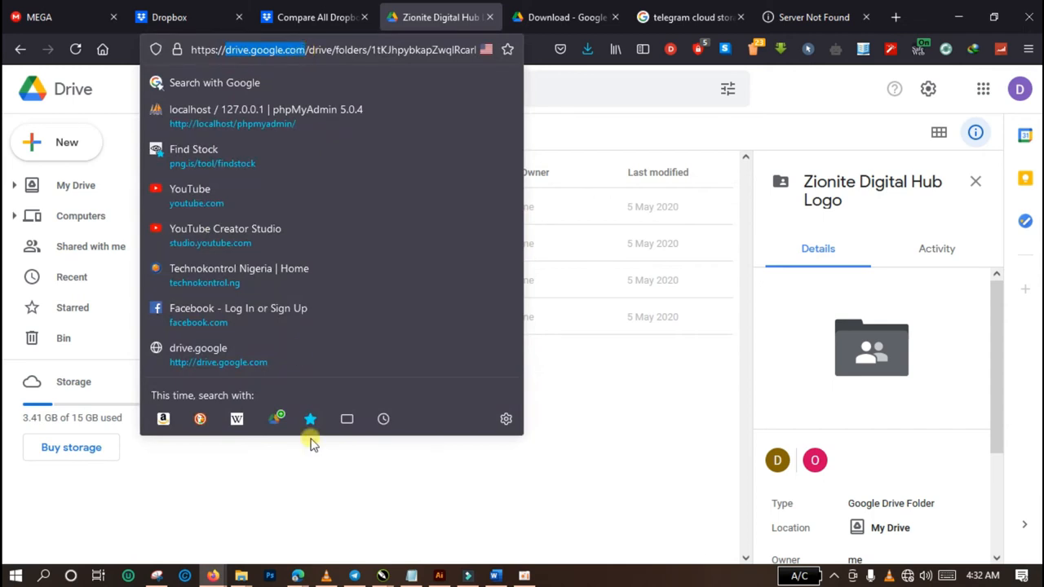
click(235, 447)
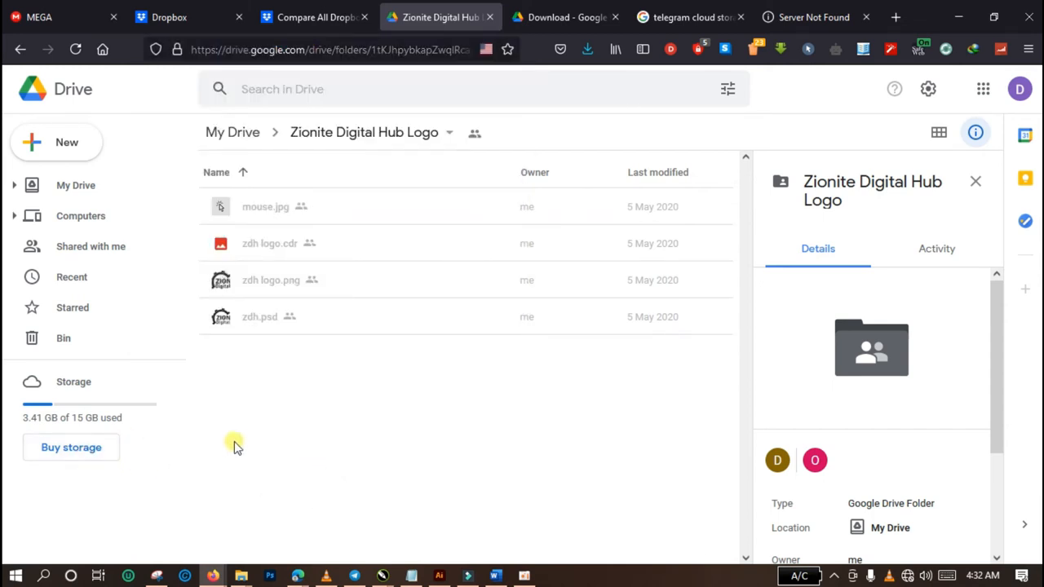
mouse_move(382, 431)
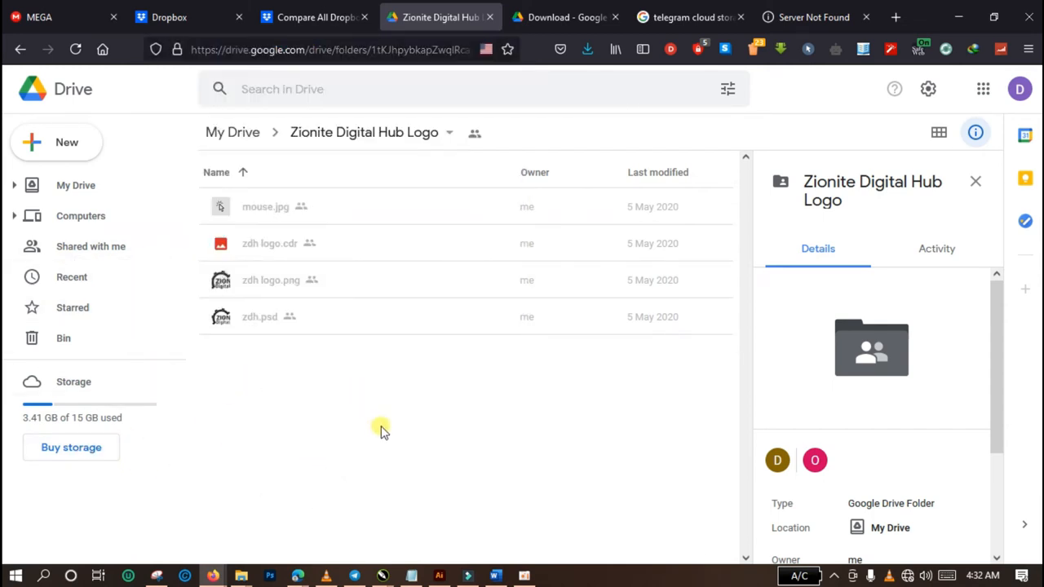
mouse_move(284, 398)
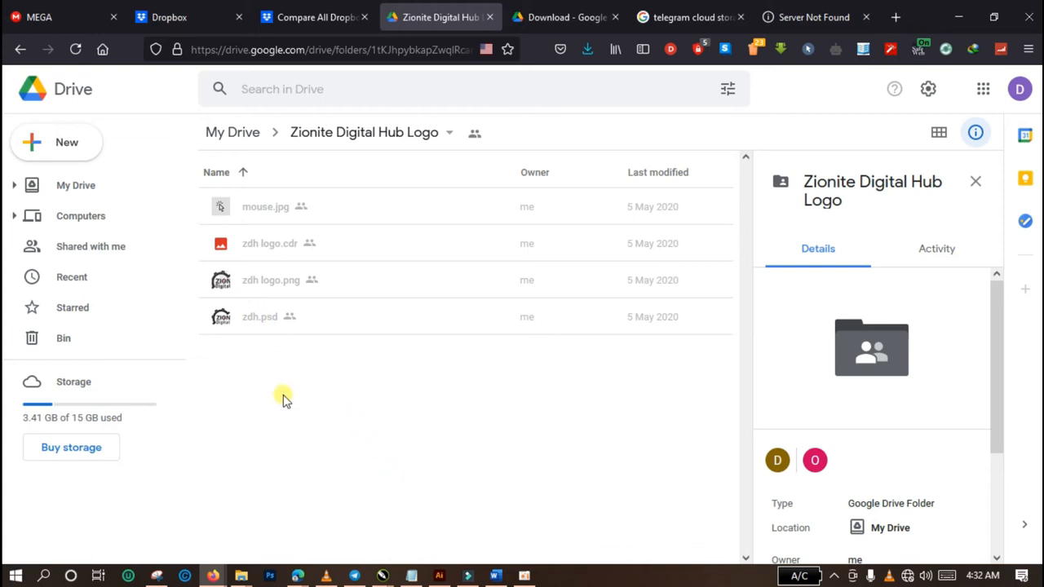
mouse_move(362, 289)
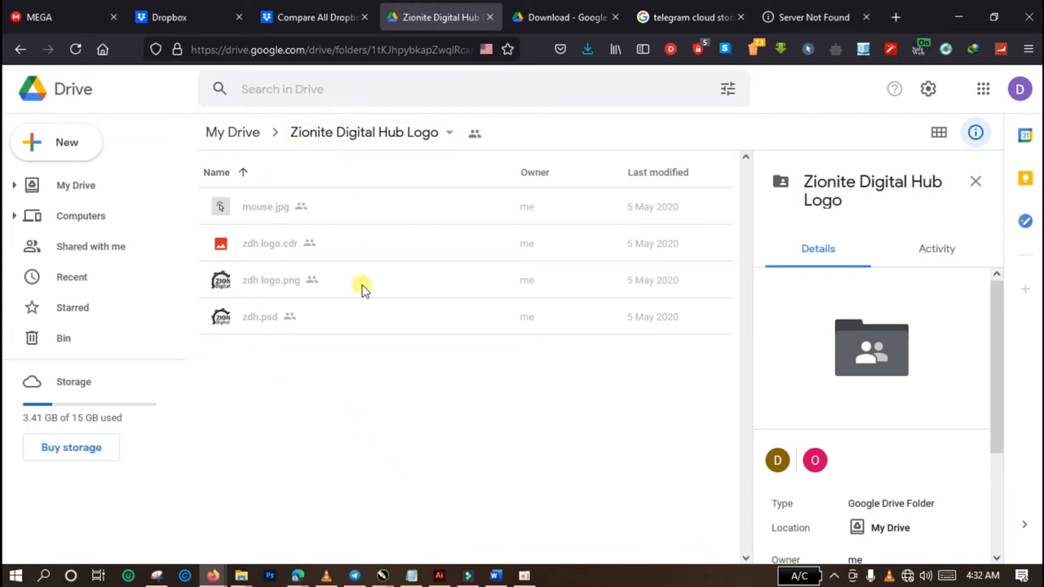
mouse_move(14, 433)
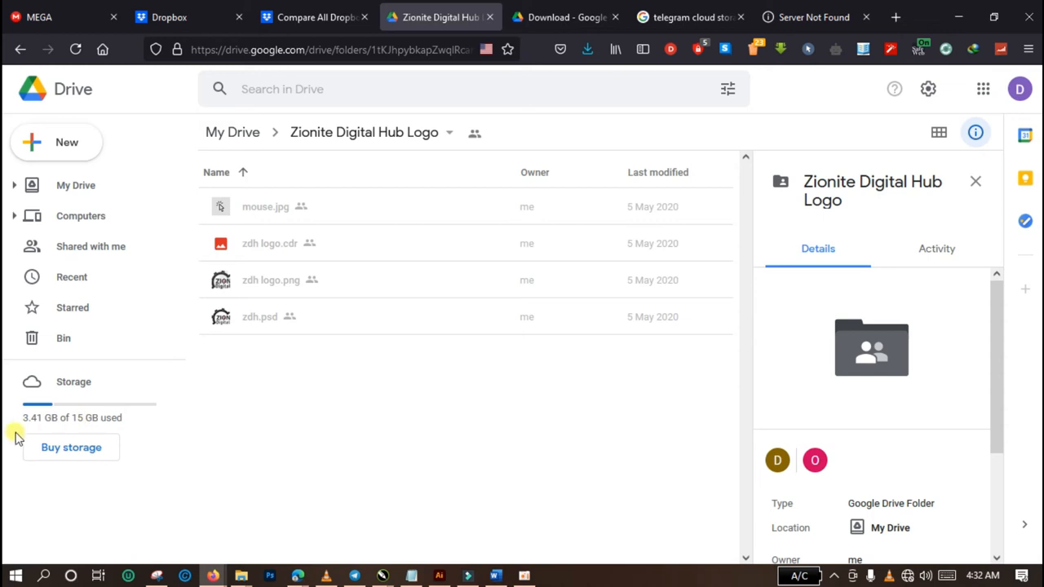
mouse_move(34, 426)
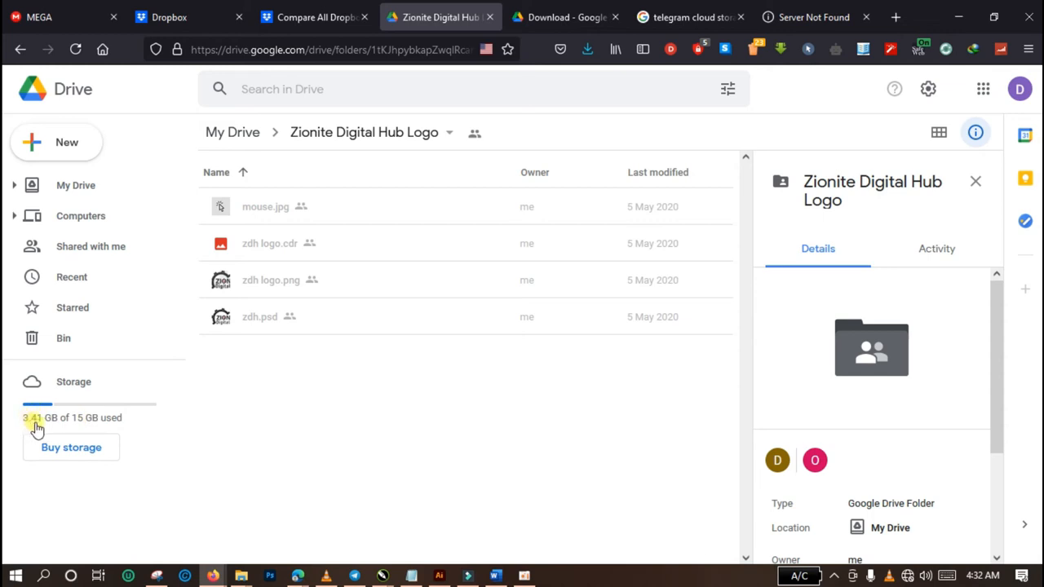
mouse_move(32, 426)
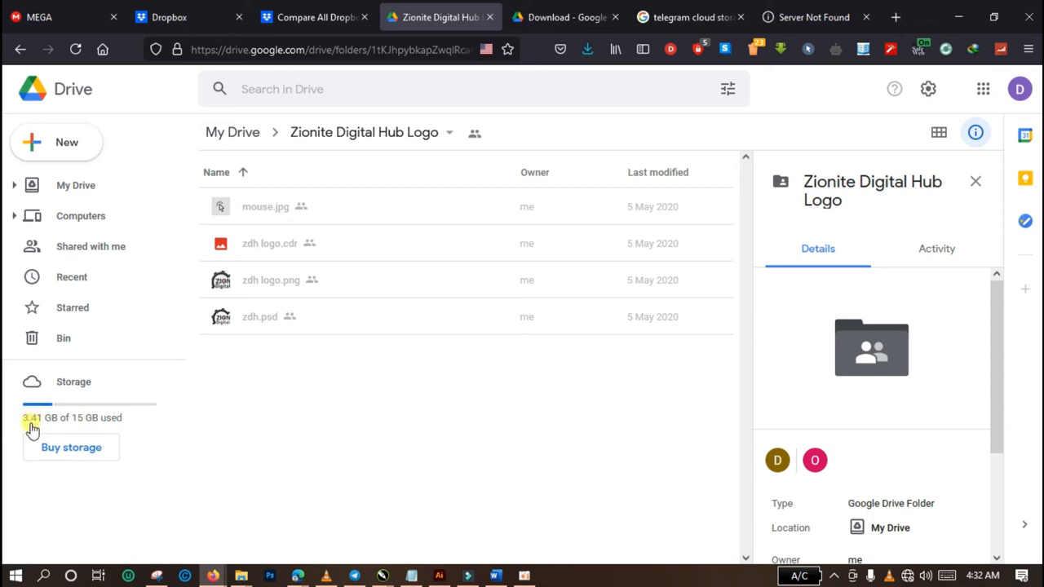
mouse_move(53, 424)
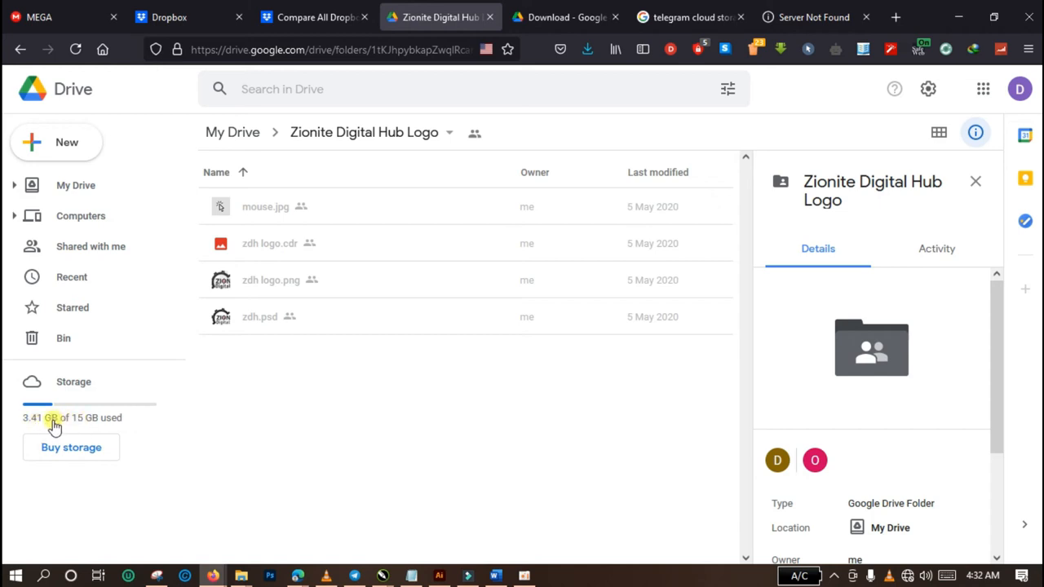
mouse_move(96, 424)
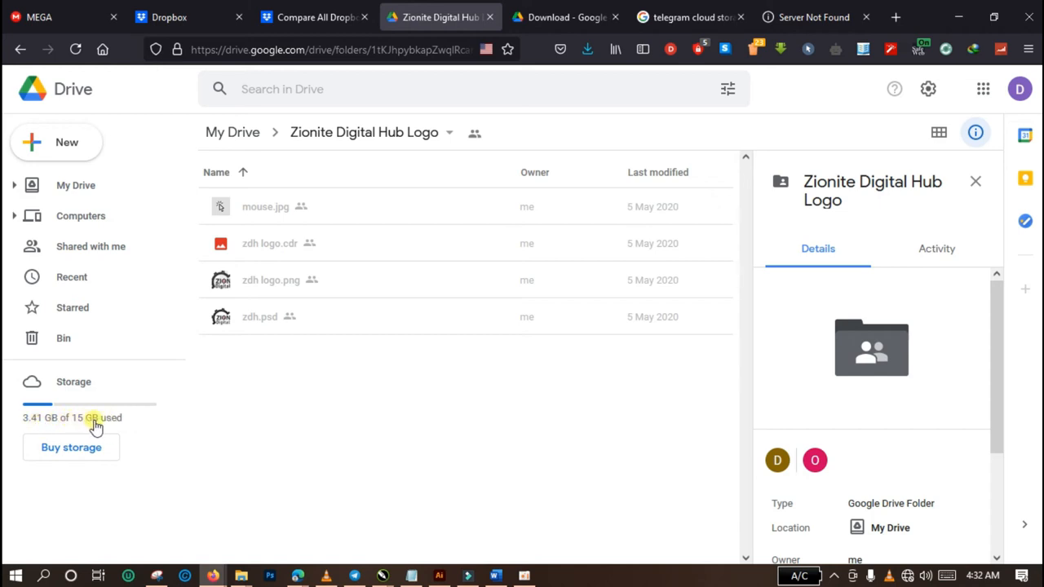
mouse_move(202, 422)
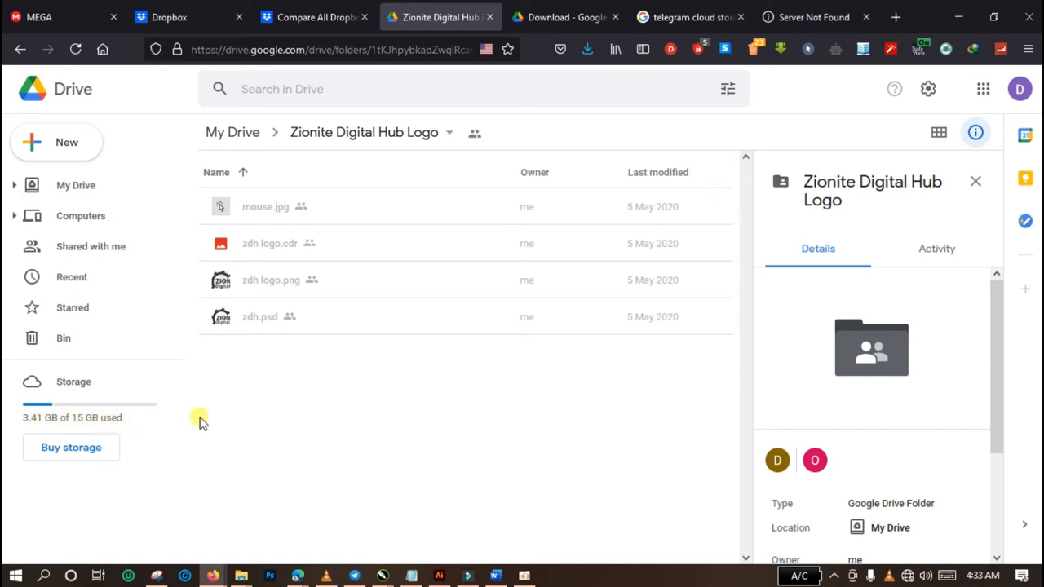
mouse_move(1023, 330)
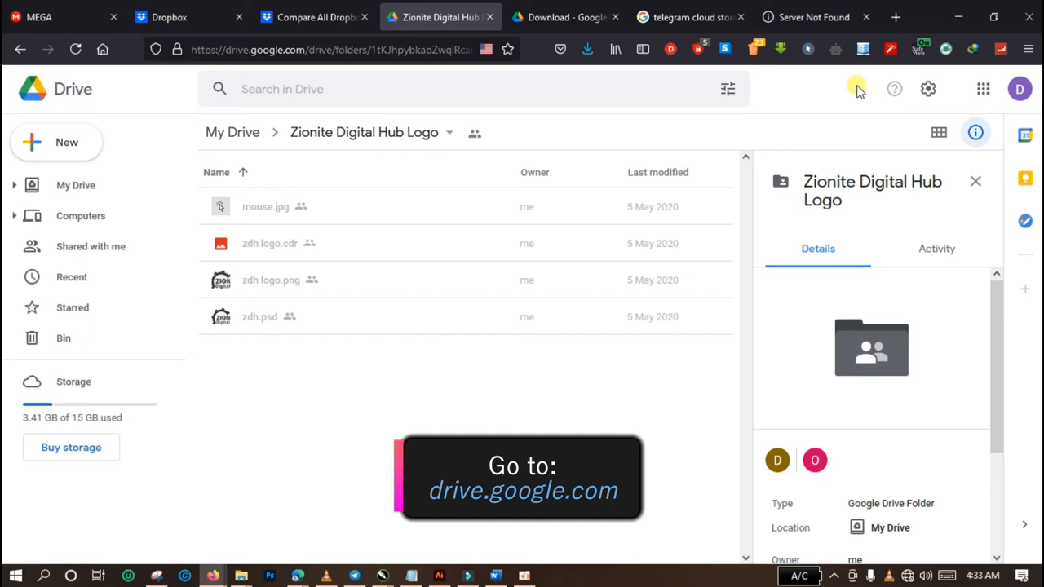
mouse_move(727, 89)
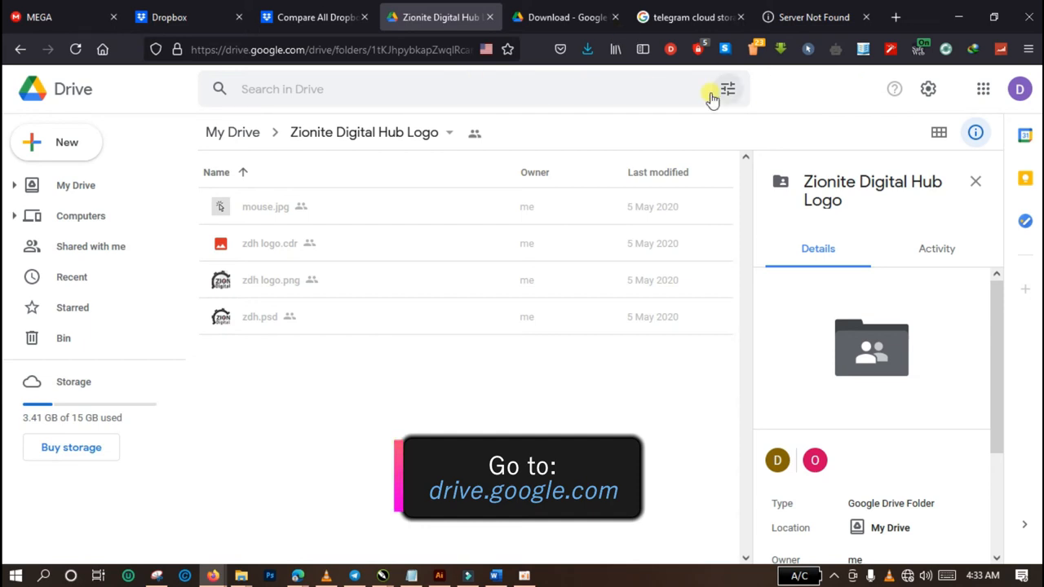
mouse_move(1007, 334)
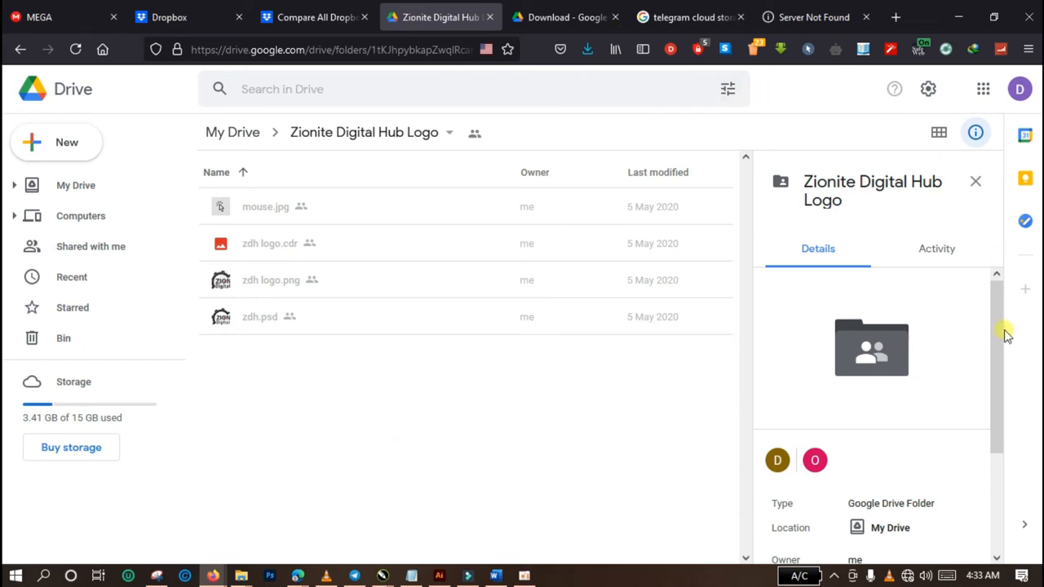
scroll(down, 3)
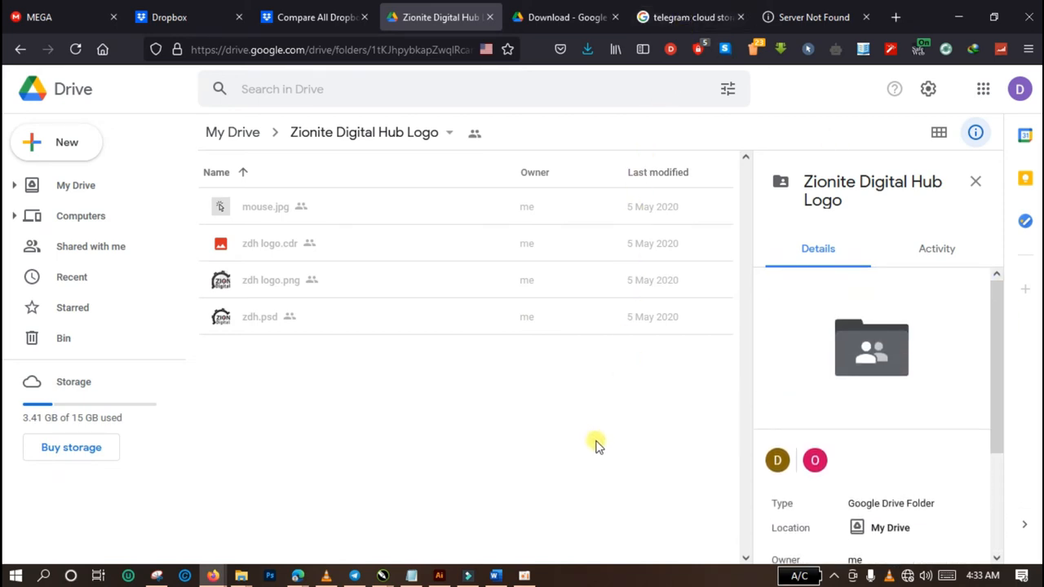
mouse_move(528, 444)
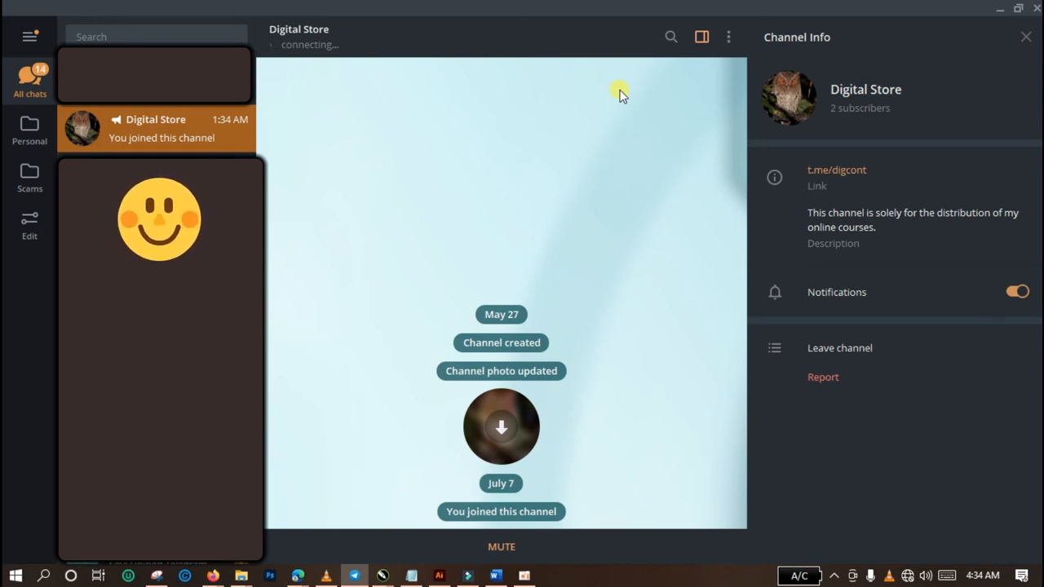
mouse_move(451, 269)
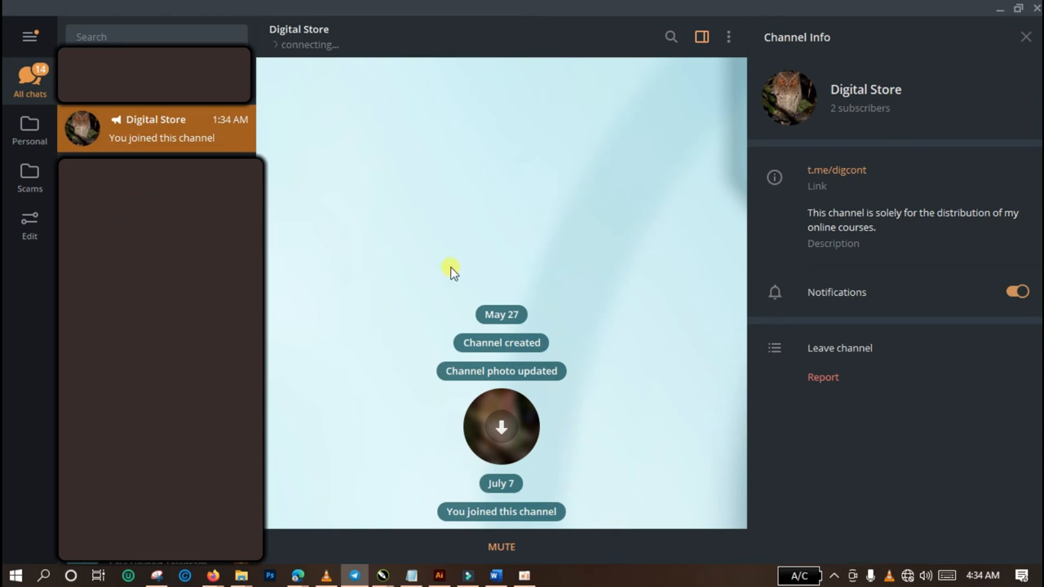
mouse_move(316, 41)
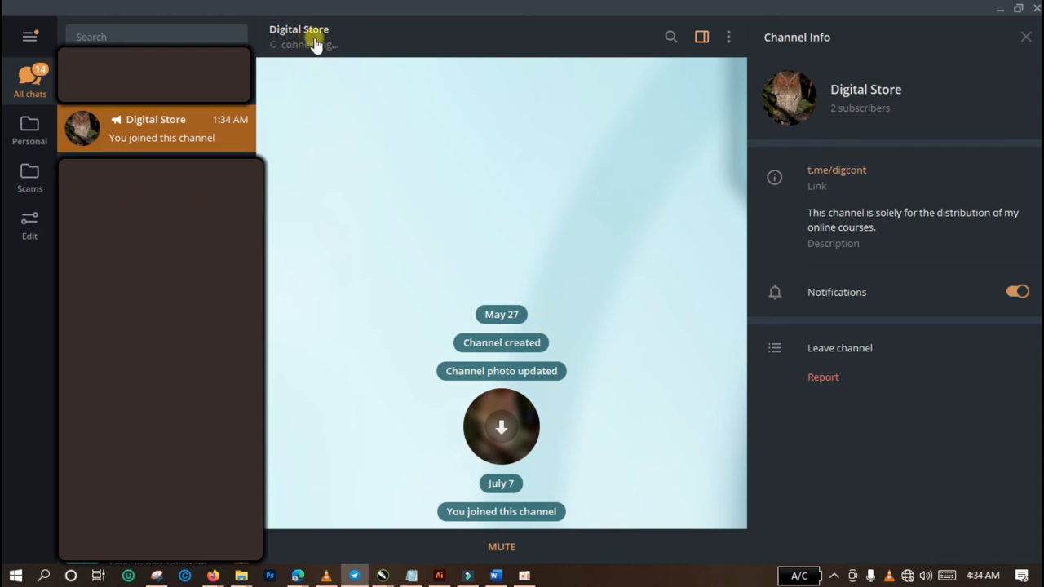
mouse_move(268, 39)
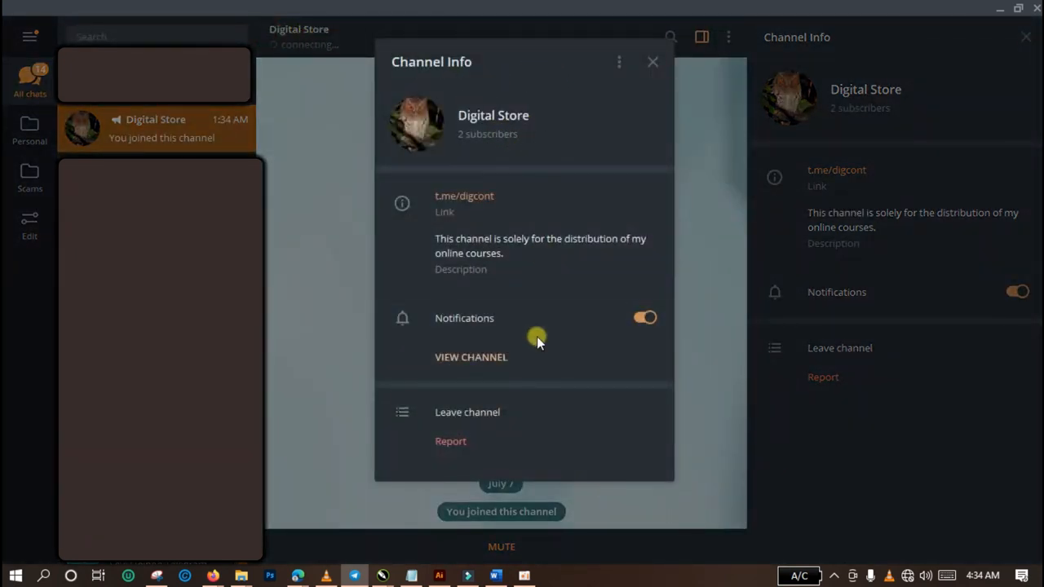
mouse_move(501, 361)
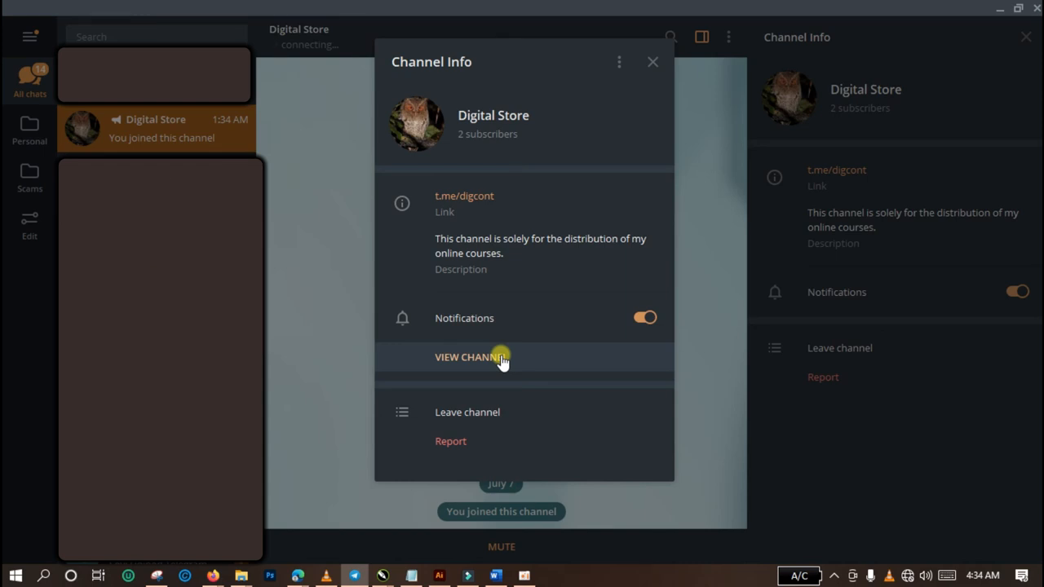
mouse_move(652, 367)
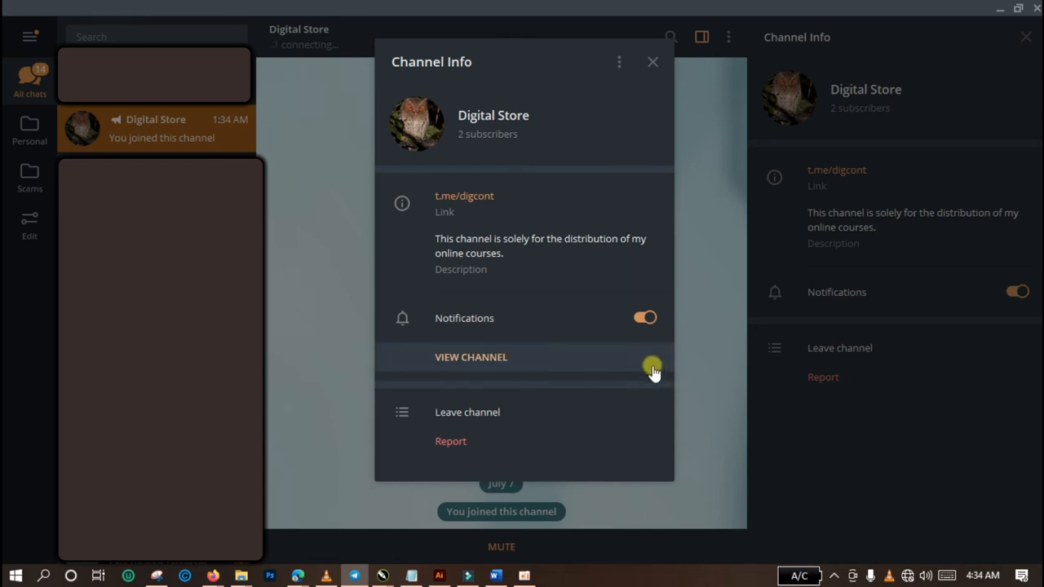
mouse_move(648, 363)
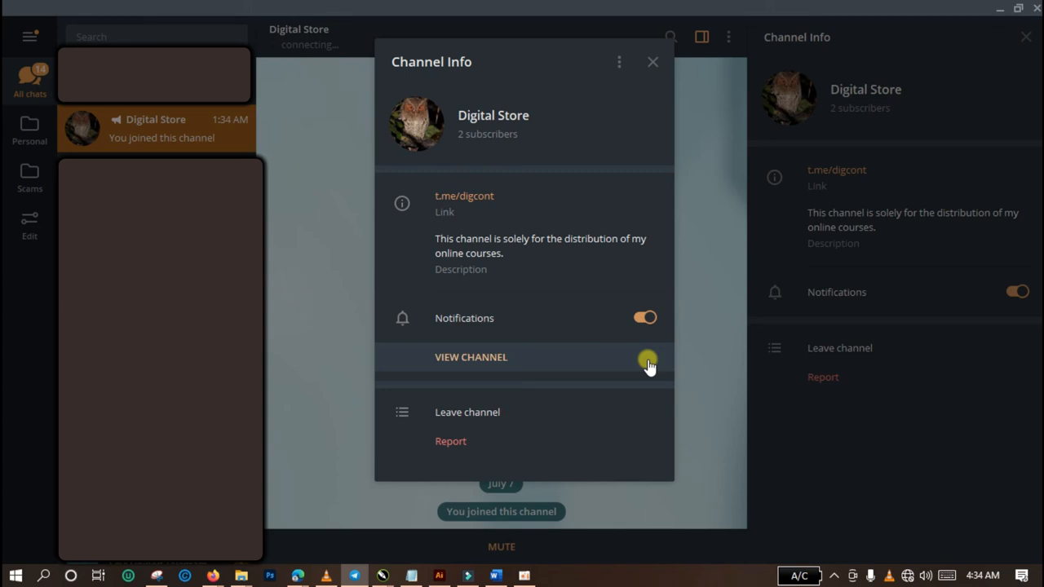
mouse_move(642, 363)
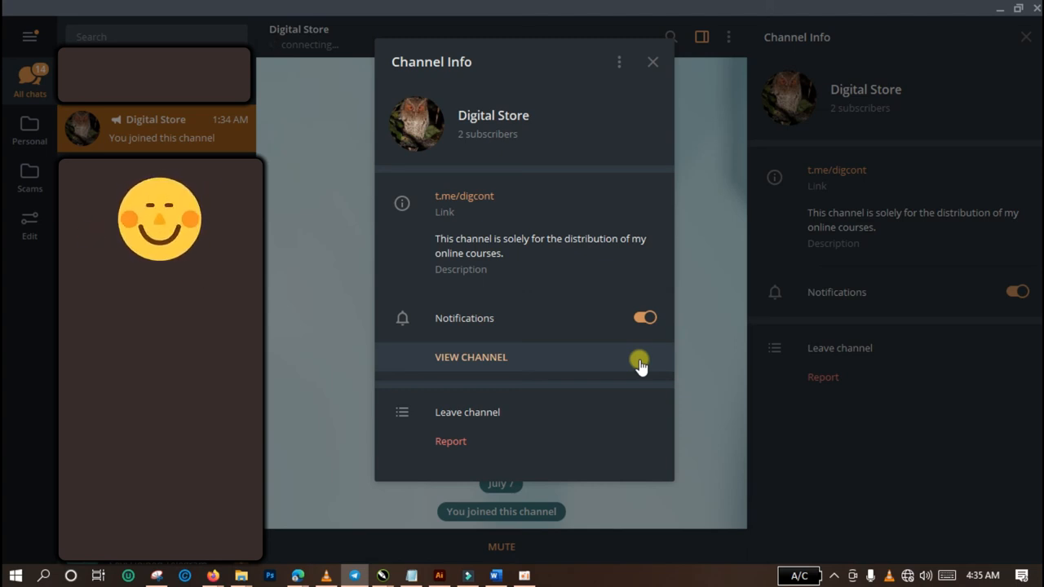
mouse_move(680, 282)
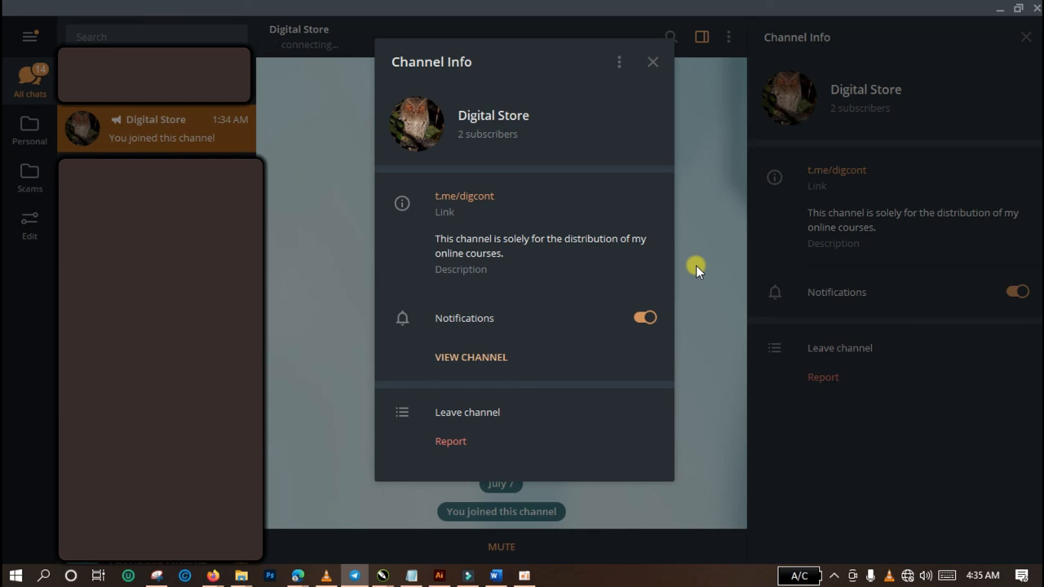
Step: Dismiss the Digital Store Channel Info popup to return to the channel chat
click(653, 61)
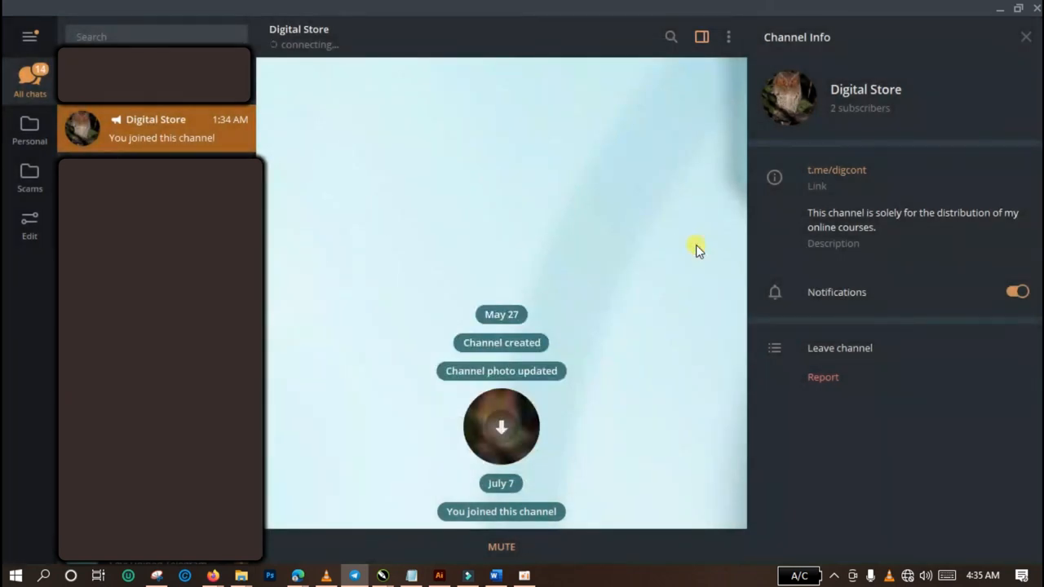
mouse_move(987, 23)
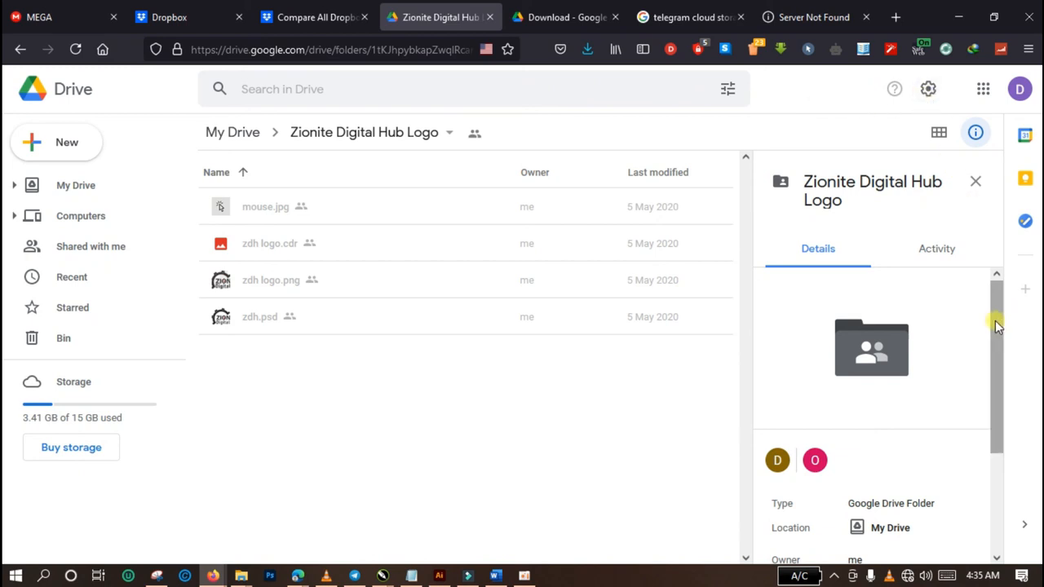
Step: Scroll the Zionite Digital Hub Logo folder's Details pane to show owner, modified, opened and created dates
scroll(down, 3)
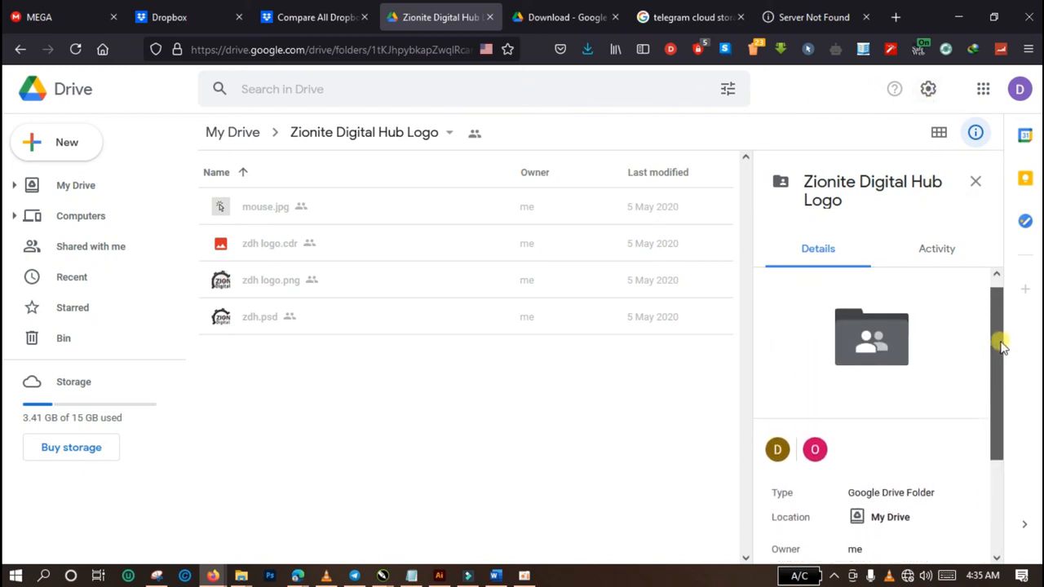
scroll(down, 3)
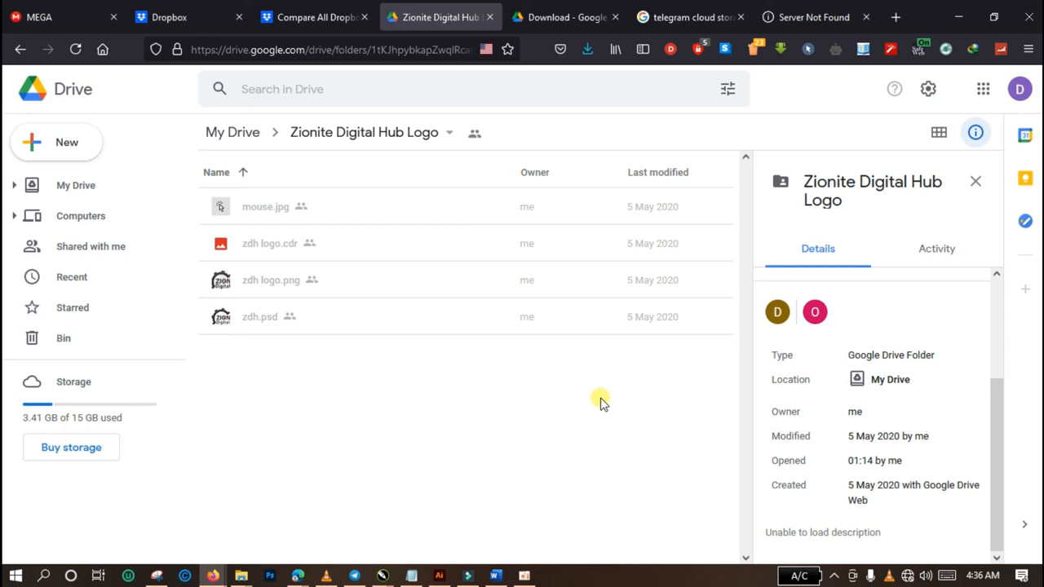
mouse_move(541, 424)
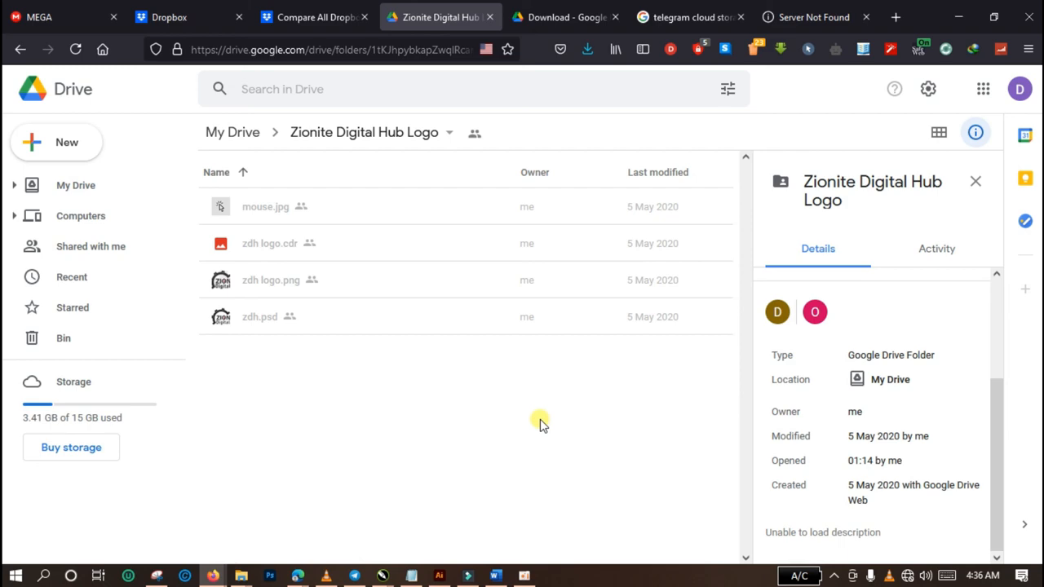
mouse_move(412, 412)
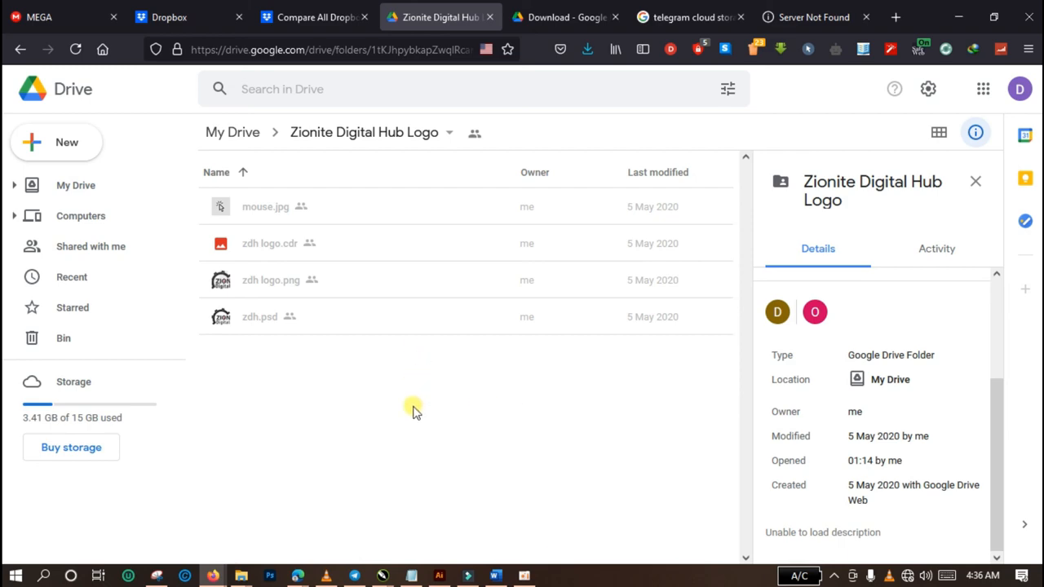